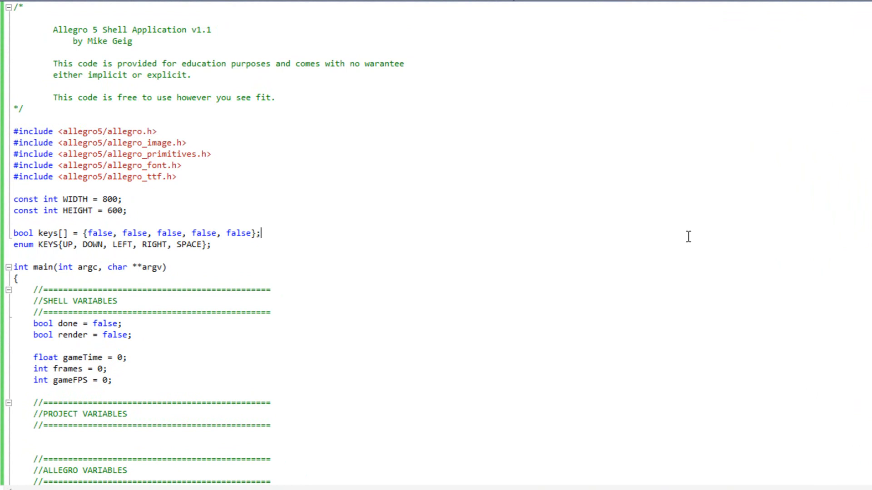
mouse_move(424, 316)
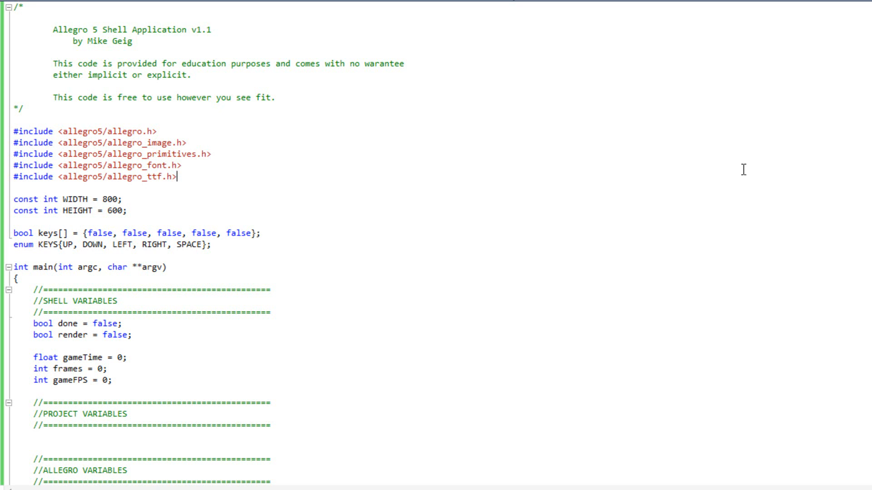
Step: Append ESCAPE to the KEYS enum and a sixth false value to the keys array
scroll(down, 3)
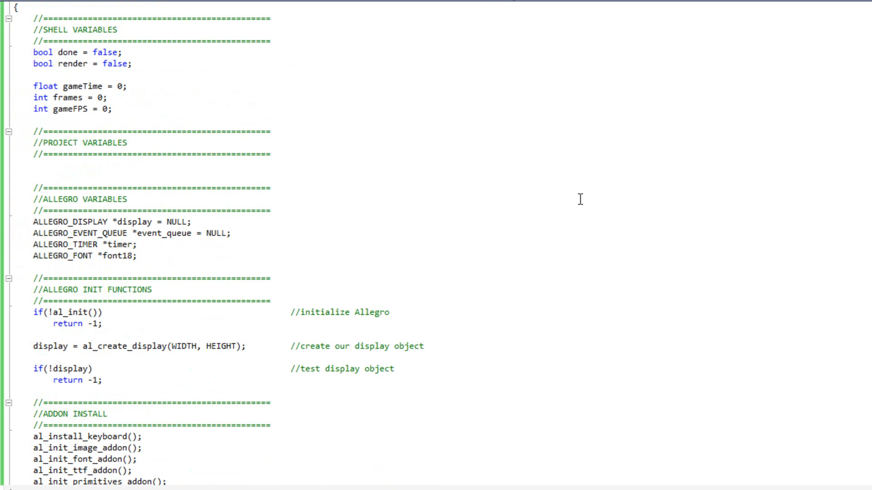
scroll(down, 3)
text(enum KEYS{UP, DOWN, LEFT, RIGHT, SPACE};)
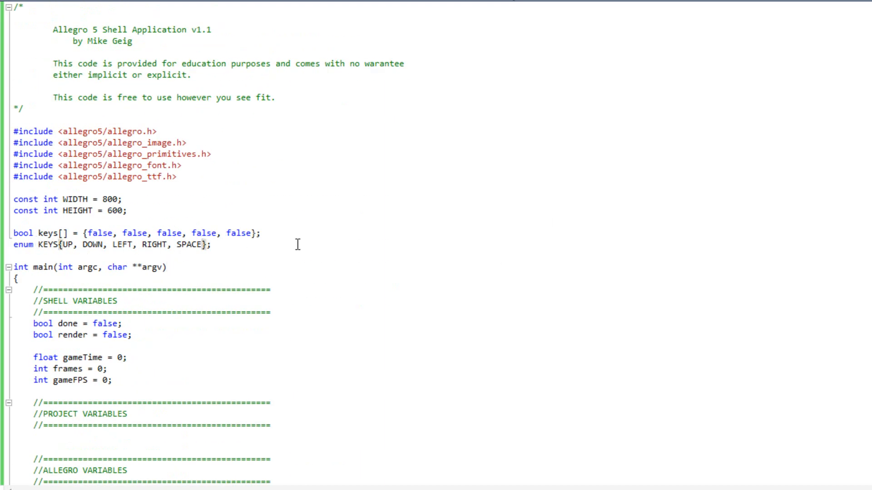
text(, ESCAPE)
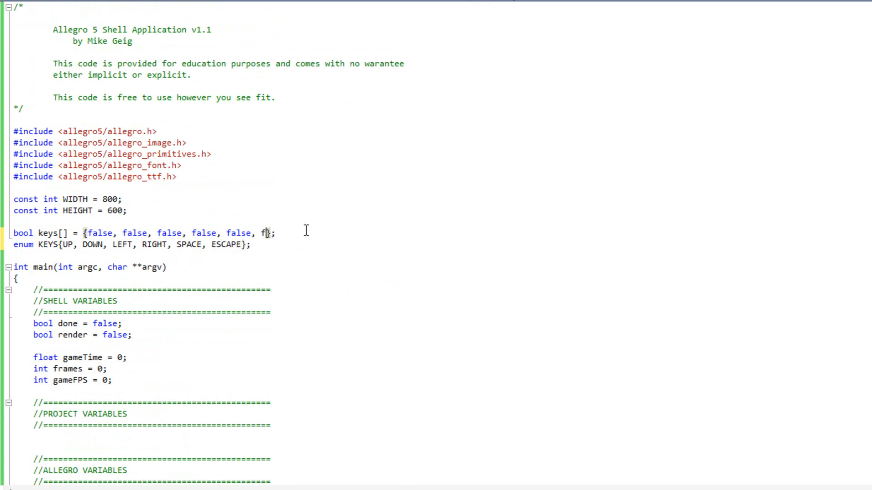
text(alse)
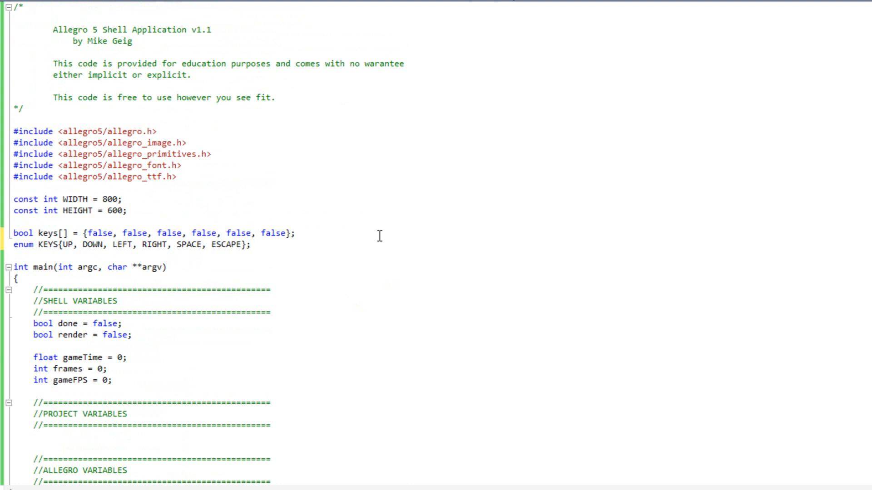
mouse_move(387, 265)
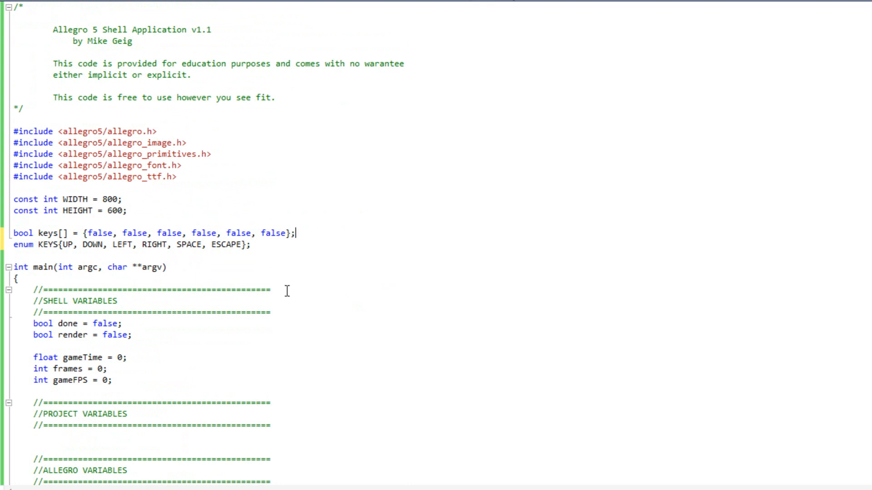
Step: Replace done = true with keys[ESCAPE] = true on key down and false on key up
scroll(down, 3)
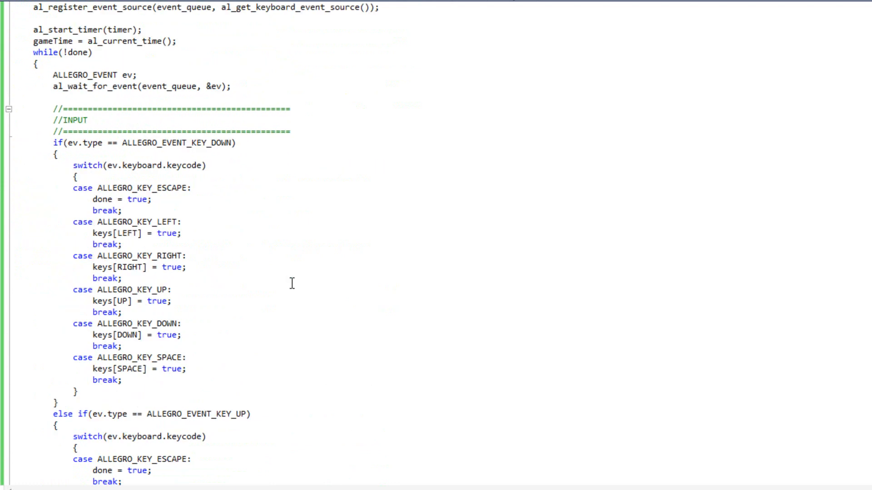
double_click(102, 200)
text(keys[ESCAPE)
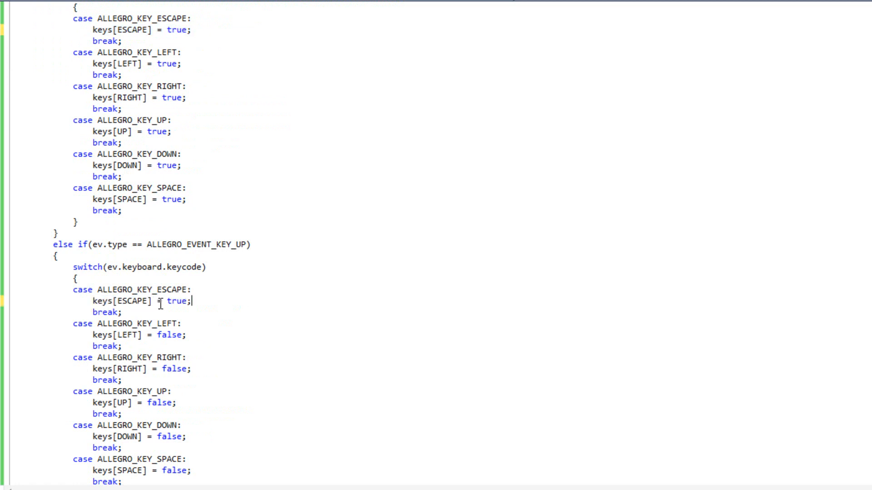
text(false)
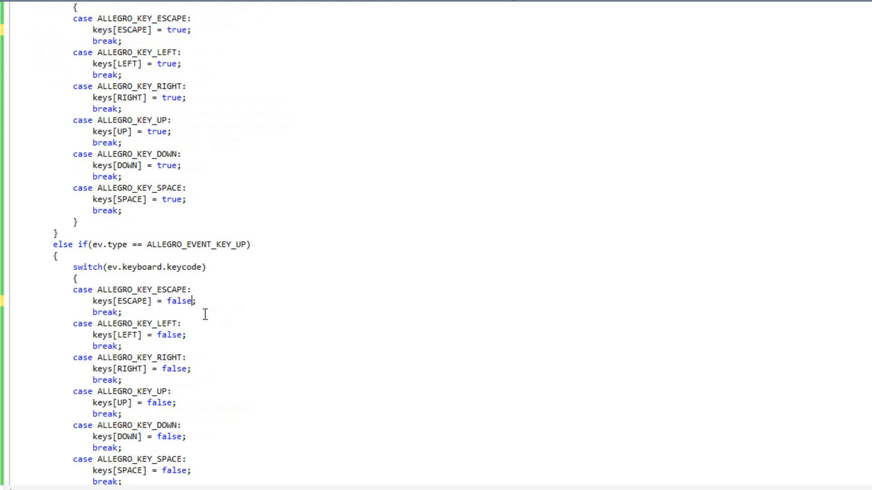
scroll(down, 3)
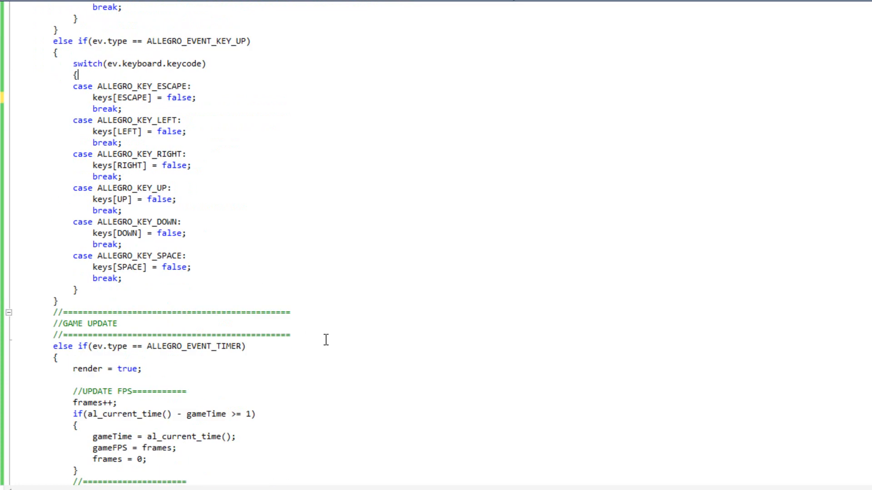
scroll(down, 3)
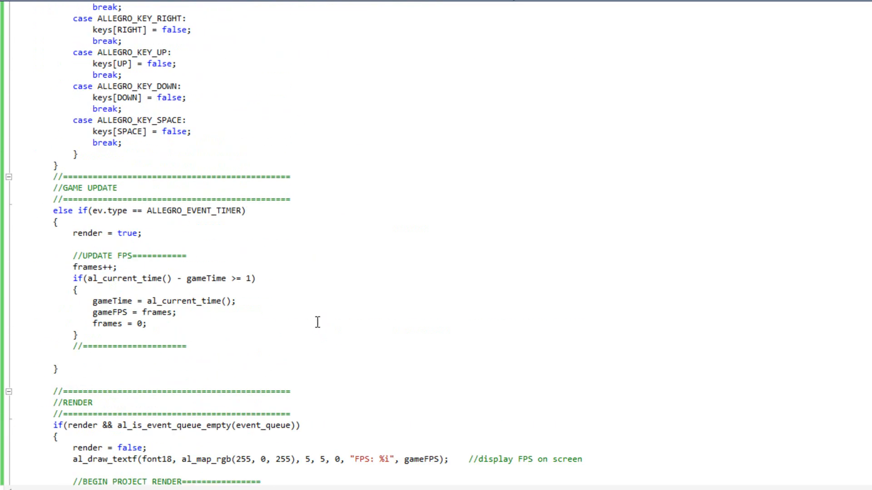
scroll(up, 3)
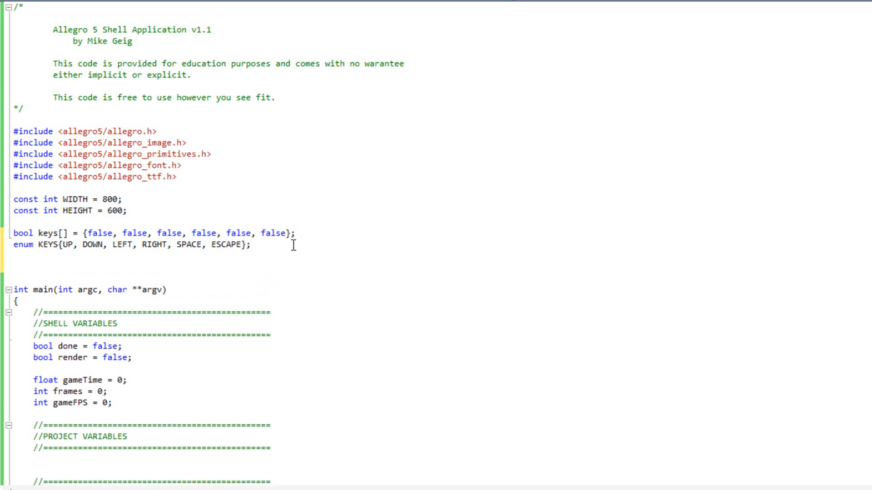
Step: Declare enum STATE{MENU, PLAYING, GAMEOVER}; below the KEYS enum
text(enum)
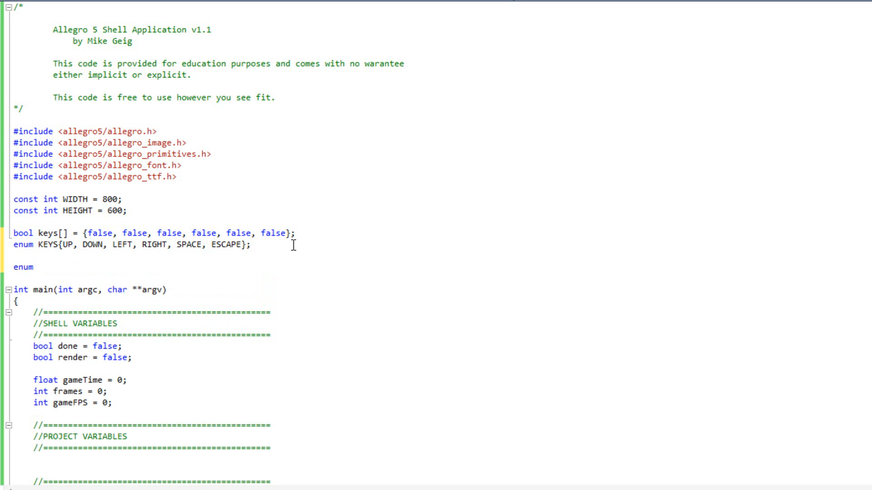
text(STATE)
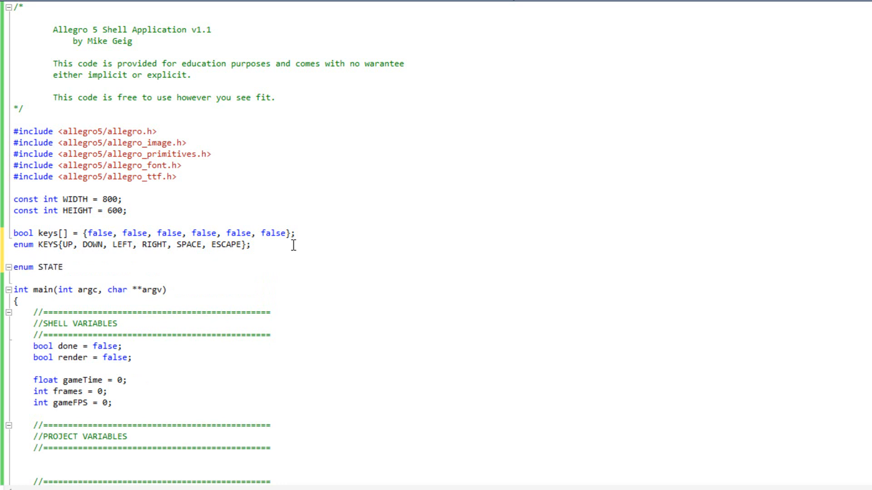
text({MENU,)
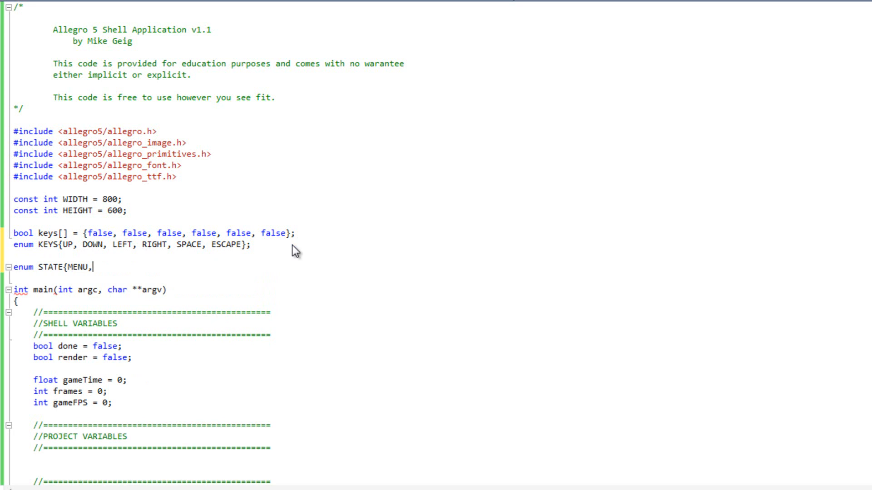
text(PLAYING,)
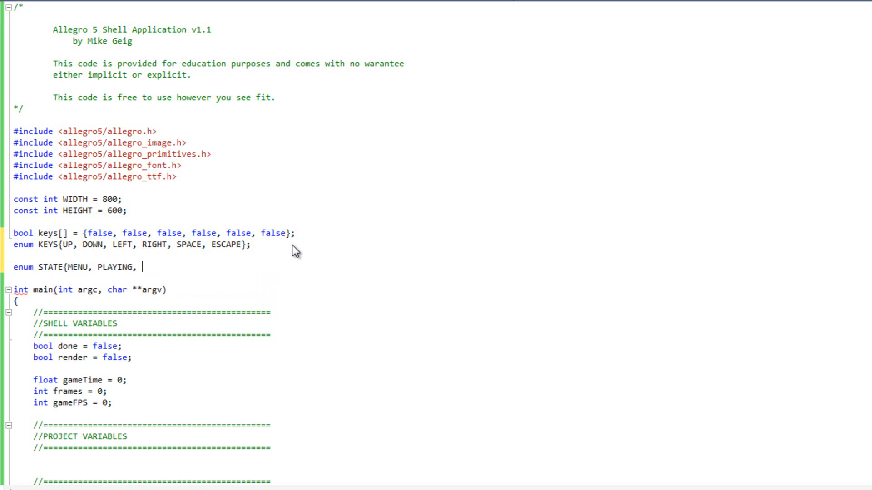
text(GAMEOVER};)
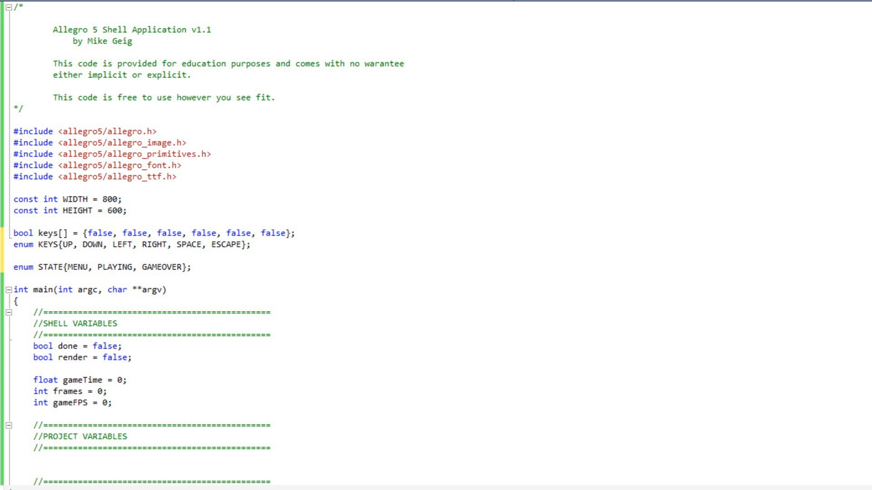
Step: Declare int state = MENU; under the PROJECT VARIABLES section
scroll(down, 3)
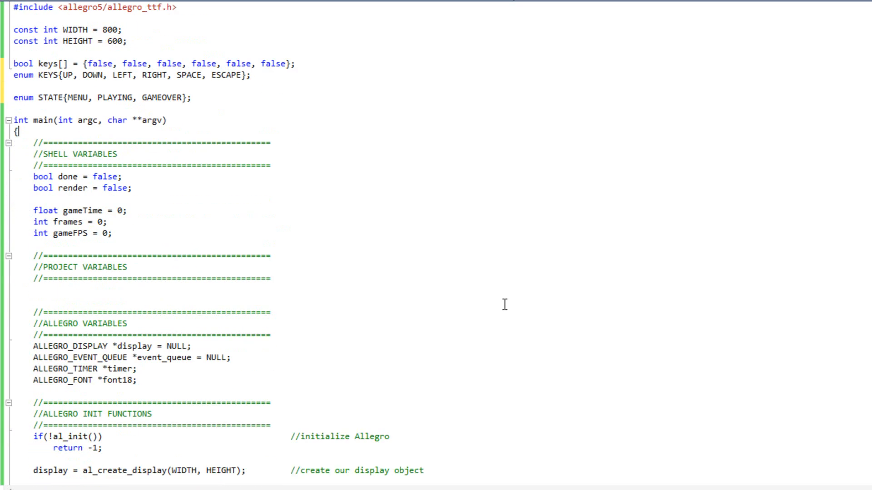
click(54, 290)
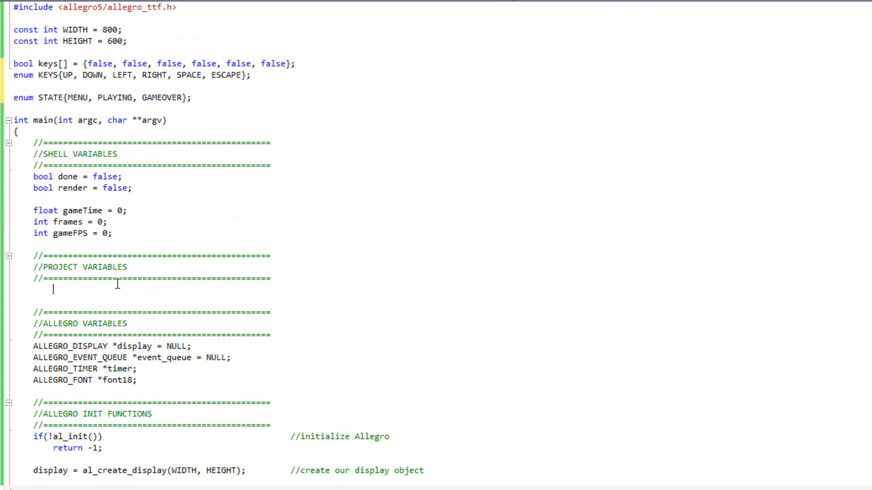
text(int state)
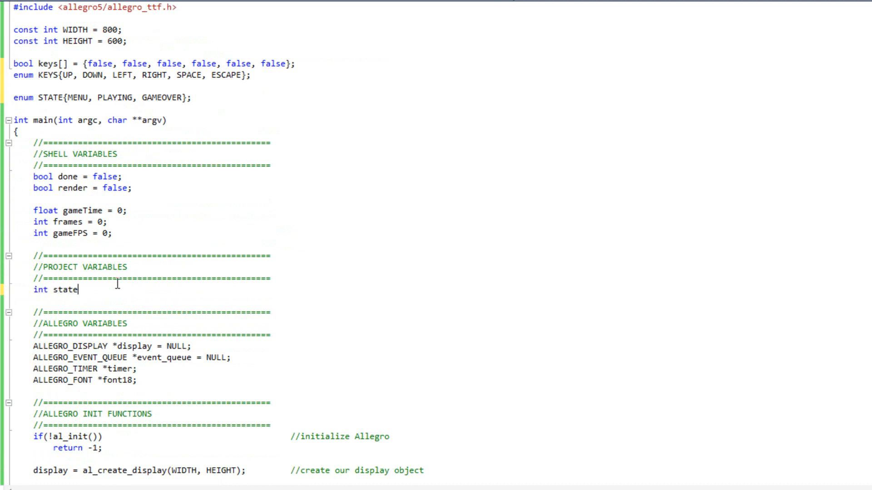
text(= MENU)
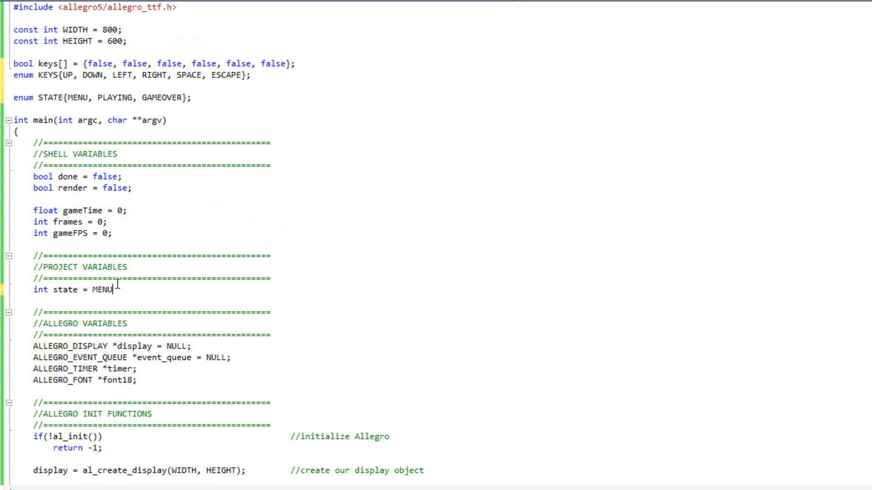
text(;)
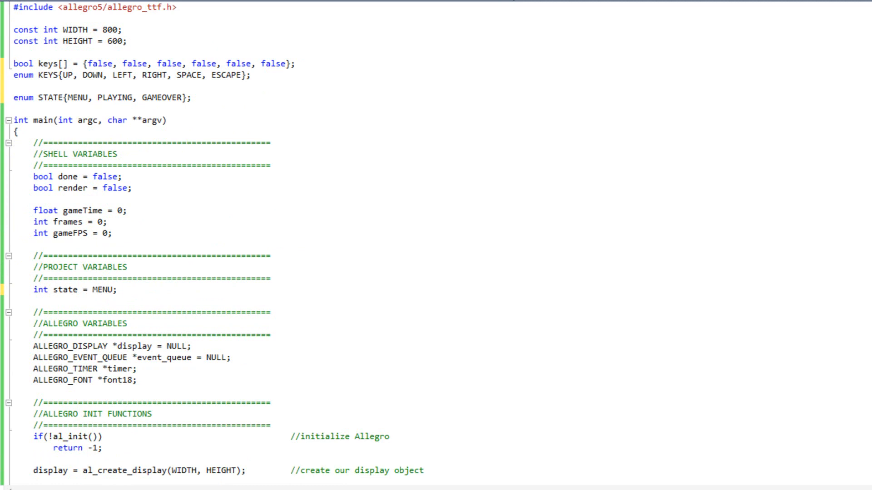
mouse_move(676, 337)
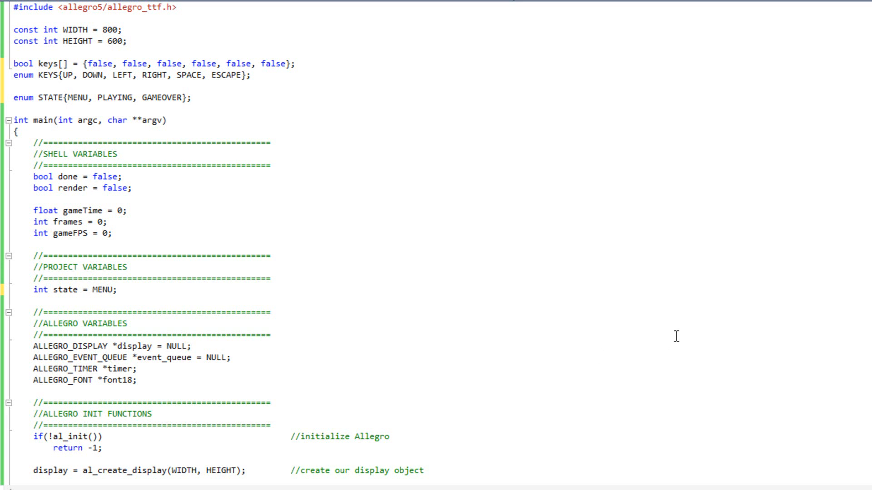
Step: Write empty if(state == MENU), PLAYING and GAMEOVER branches in the timer update block
scroll(down, 3)
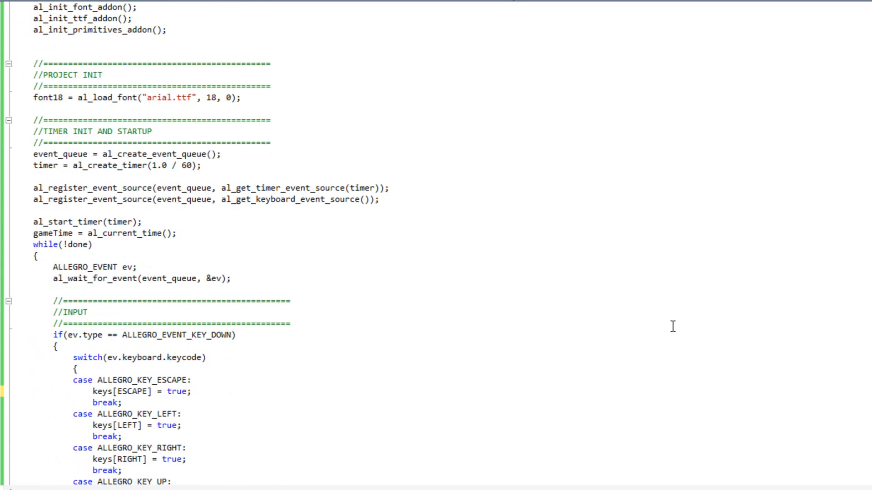
mouse_move(689, 314)
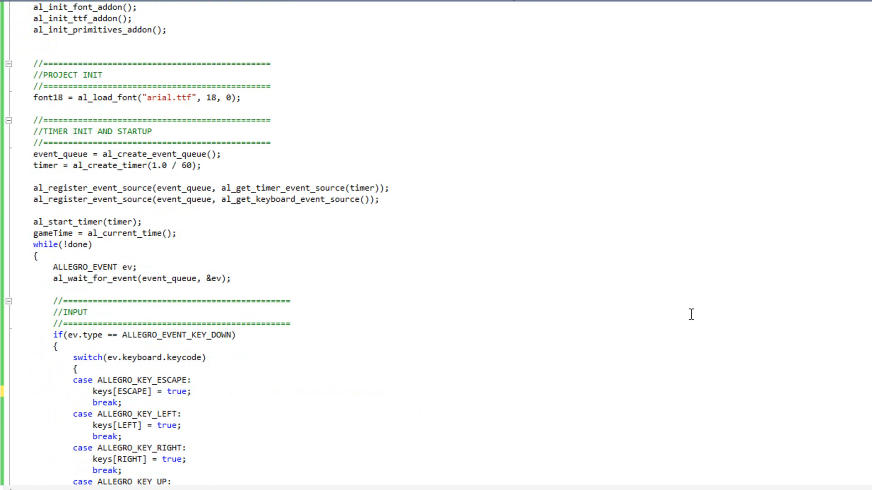
mouse_move(689, 313)
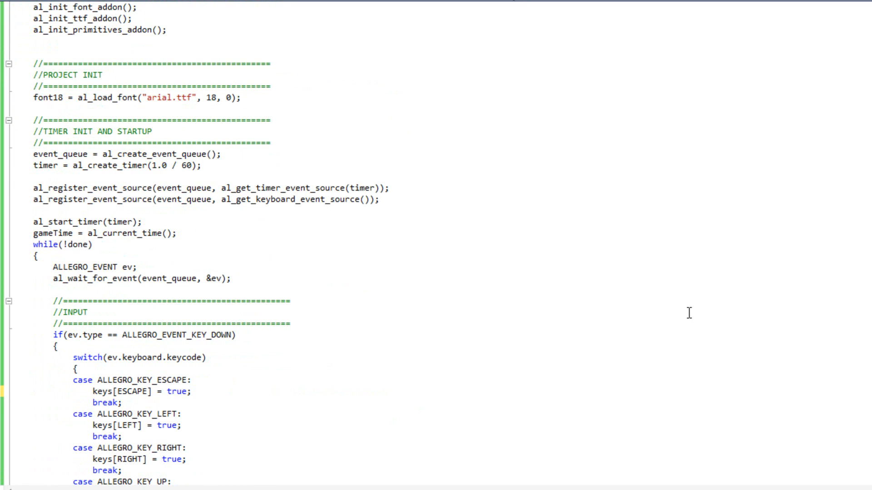
scroll(down, 3)
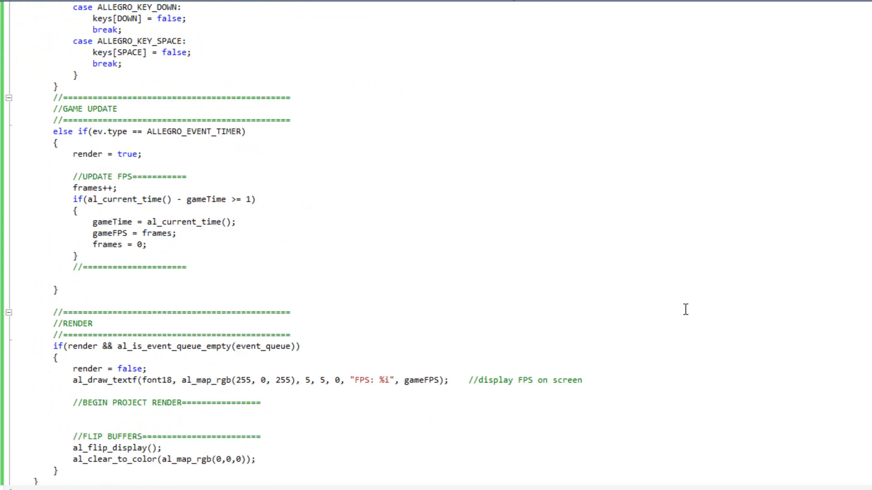
scroll(down, 3)
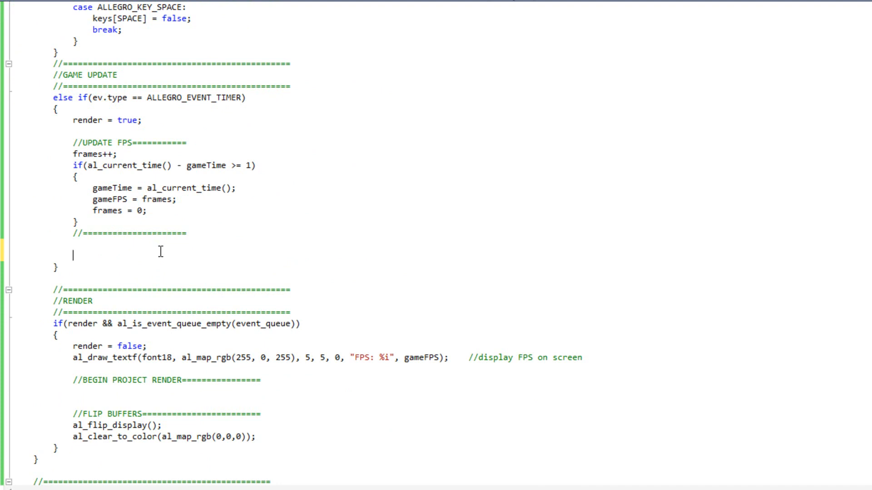
mouse_move(68, 76)
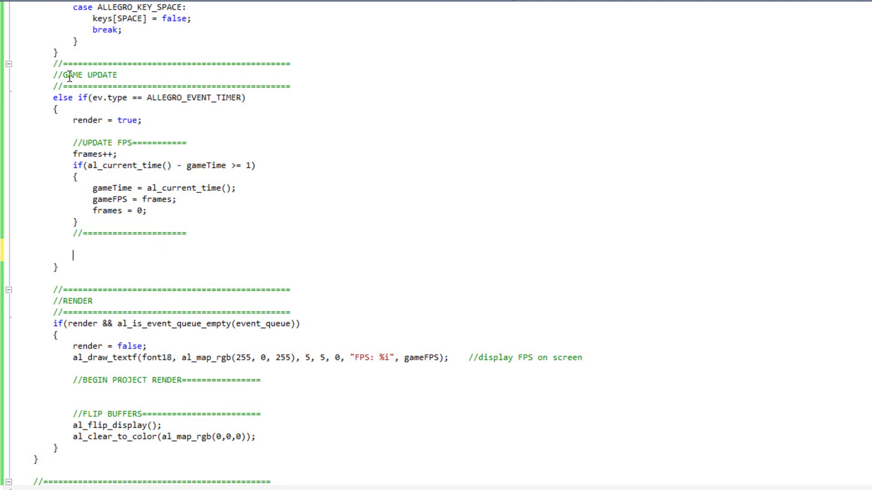
text(if)
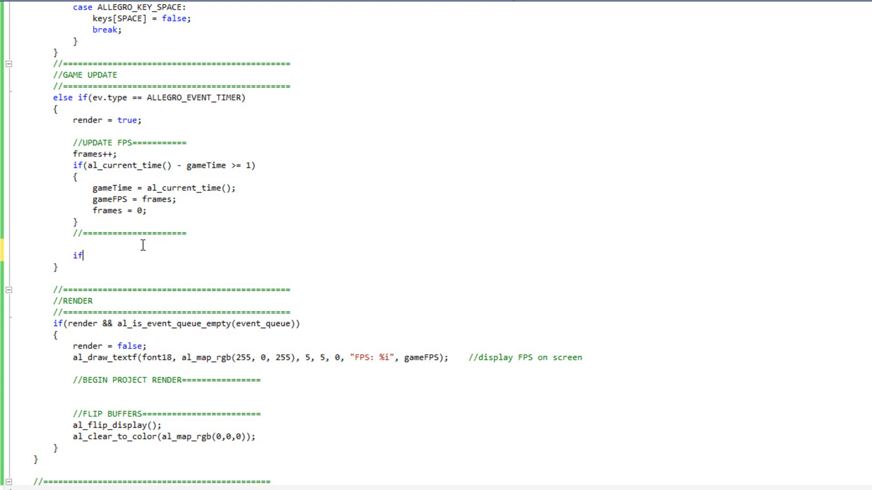
text((state ==)
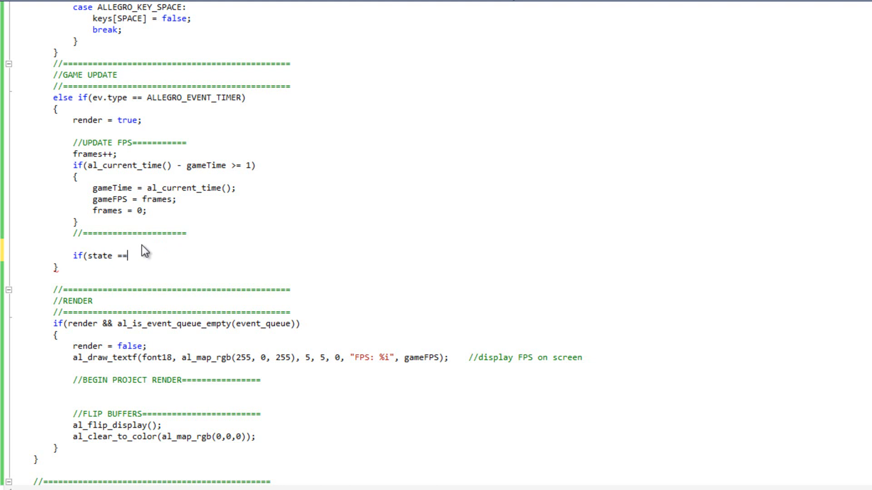
text(MENU))
text(else if(state)
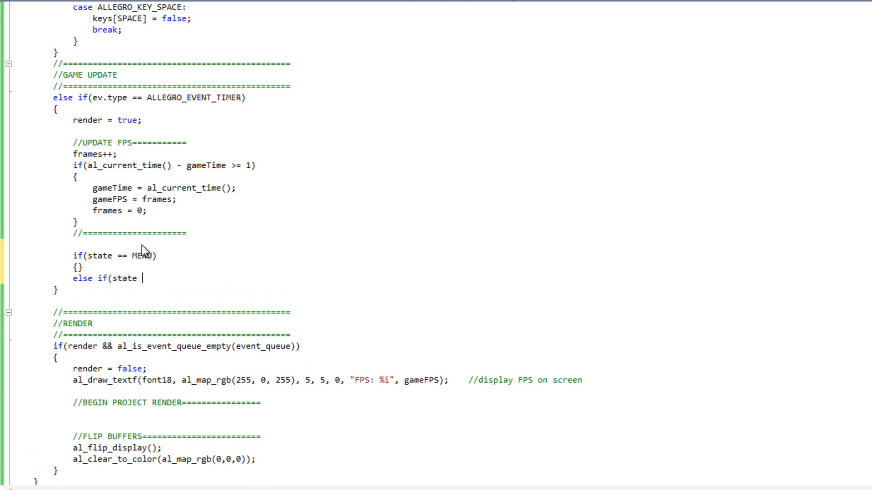
text(== PLAYING))
text({)
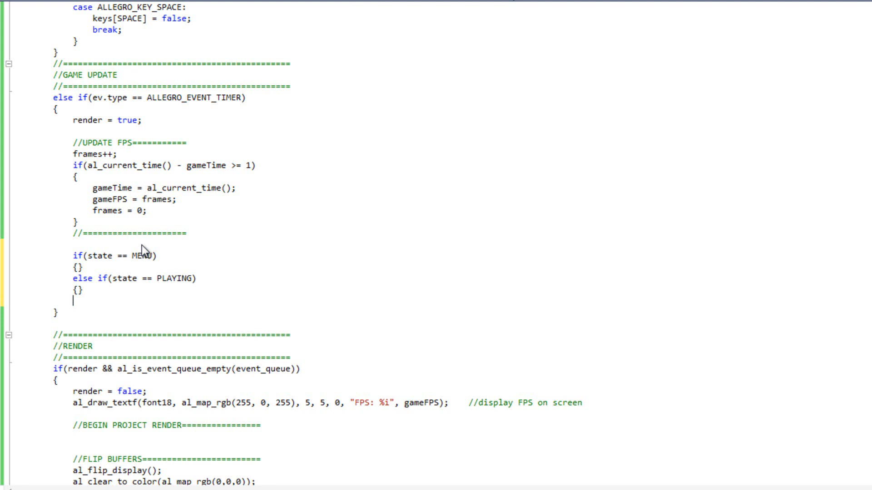
text(else if(S)
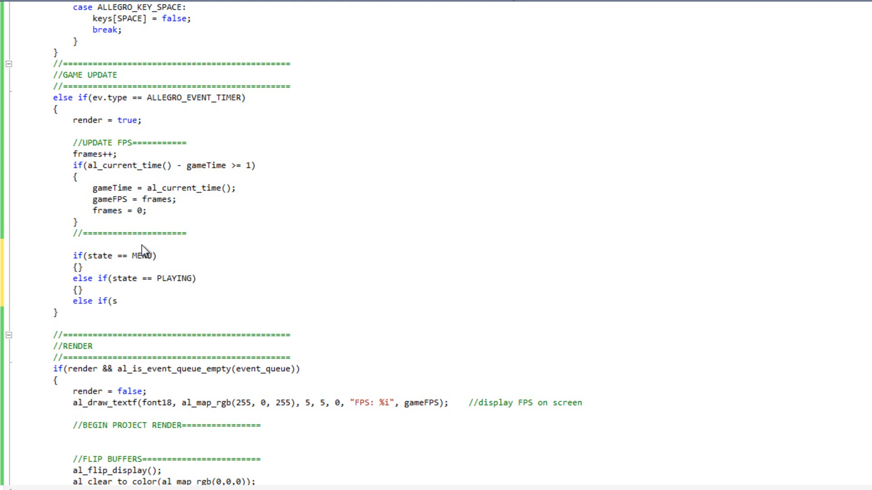
text(tate == G)
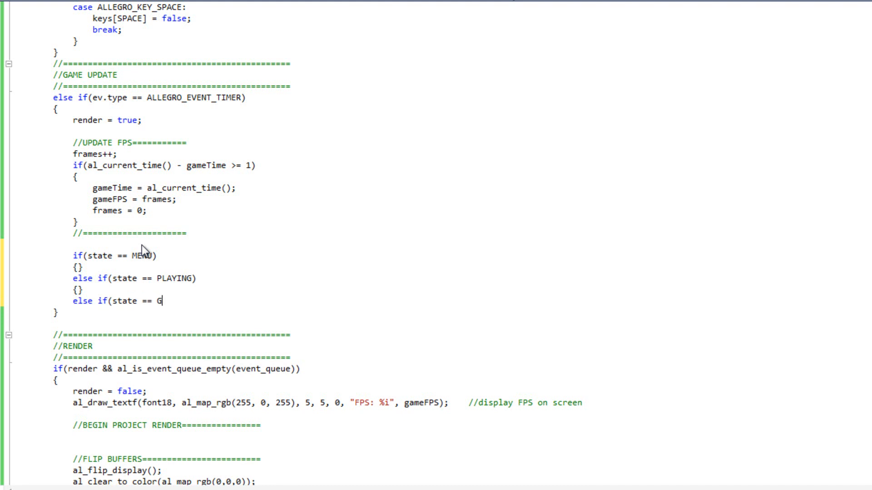
text(AMEOVER))
text({})
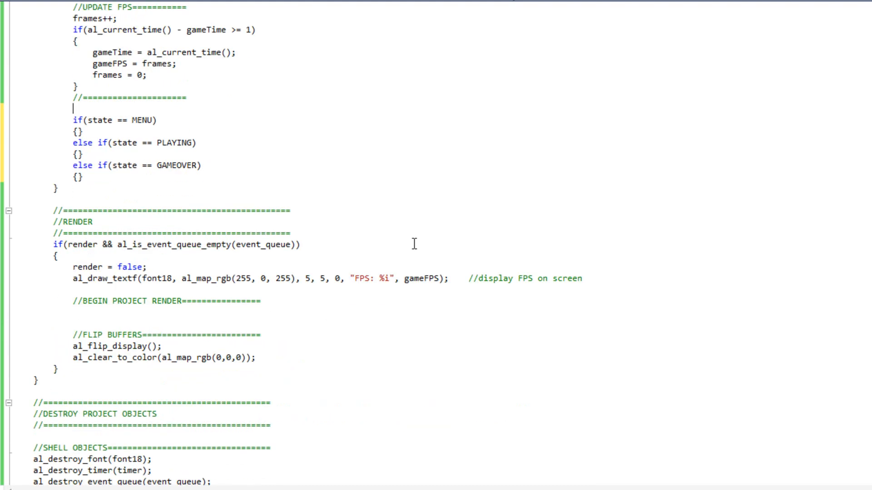
mouse_move(418, 244)
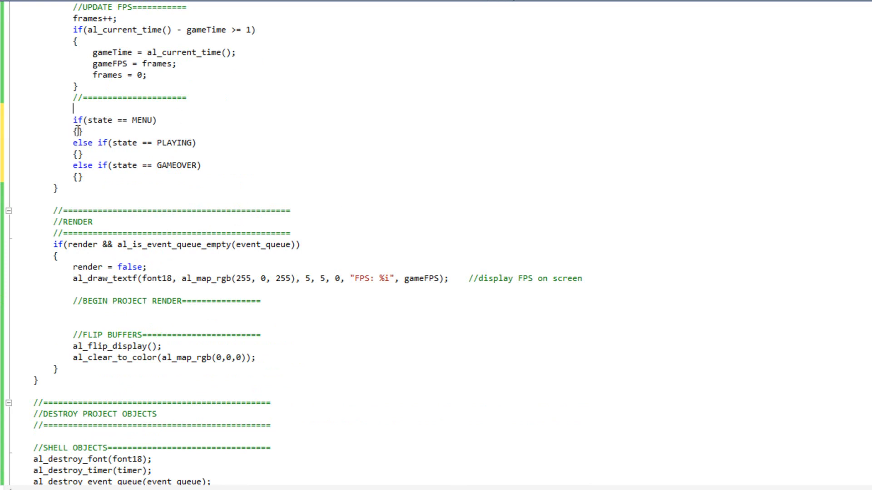
mouse_move(77, 132)
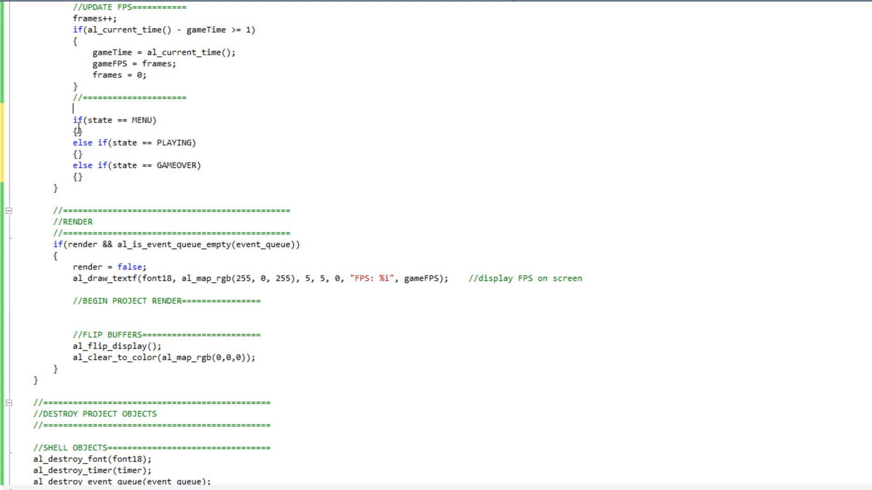
mouse_move(66, 134)
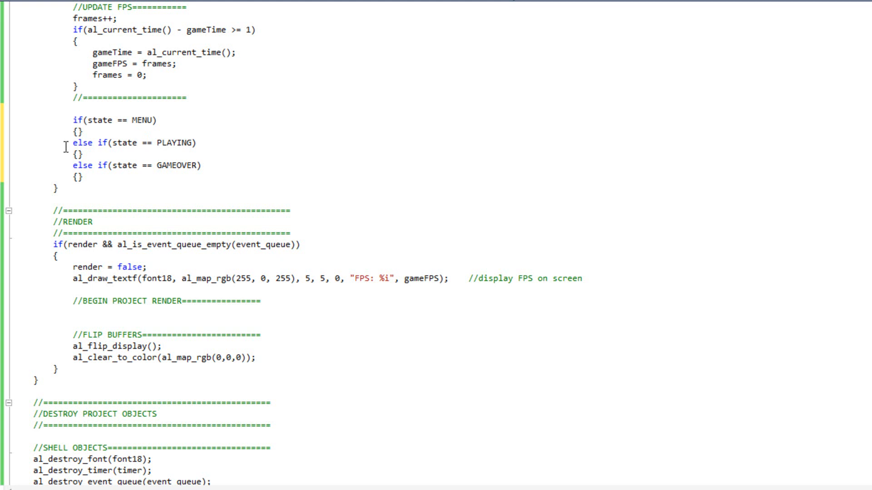
Step: Copy the state if/else chain into the project render section and expand the MENU update braces
drag(113, 143, 163, 143)
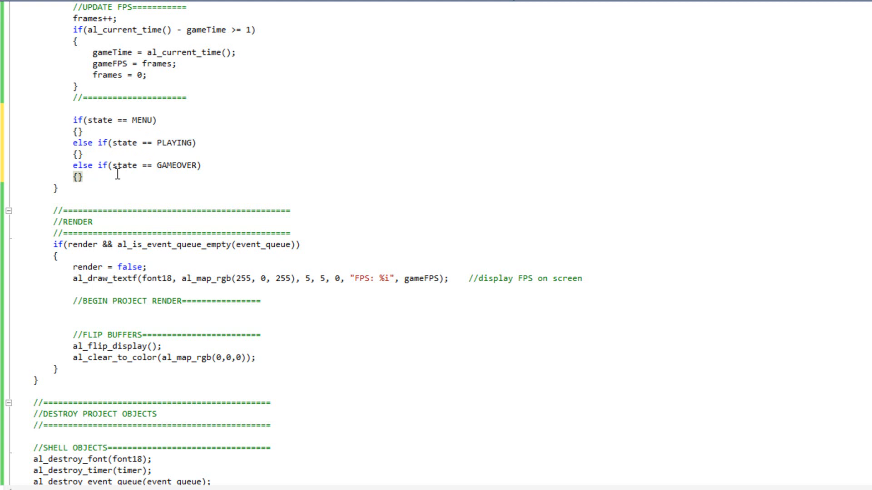
drag(76, 154, 80, 177)
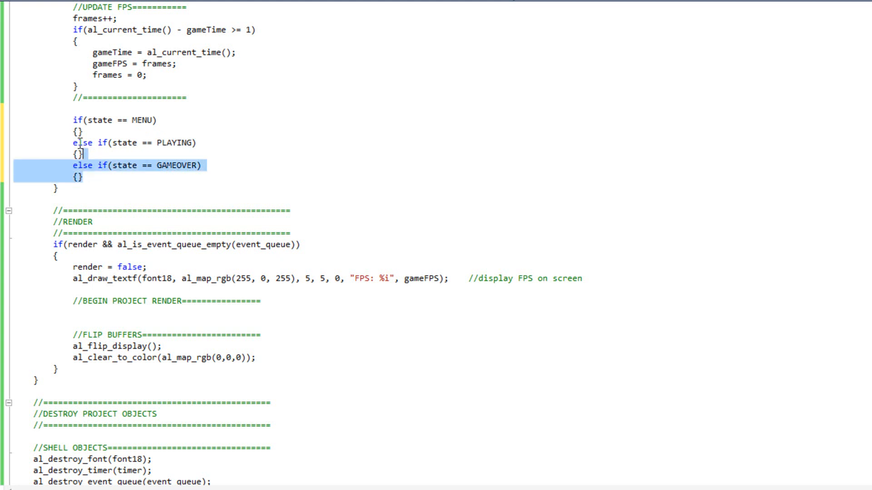
right_click(136, 165)
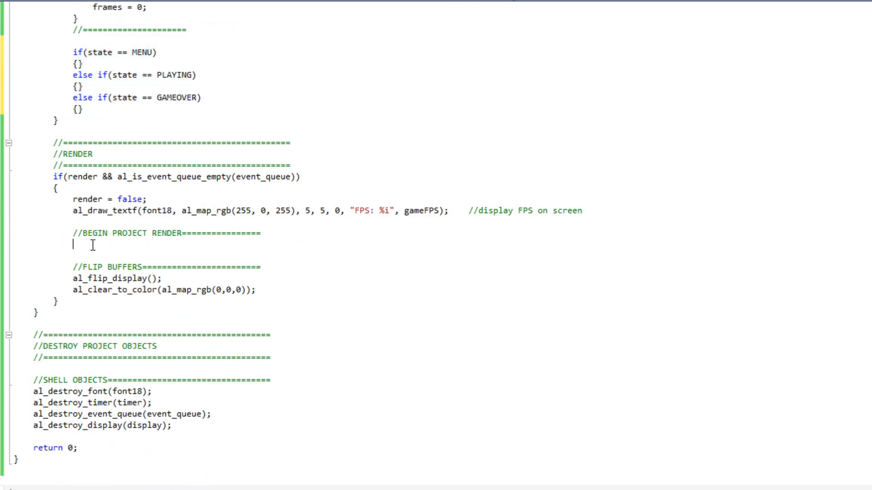
text(if(state == MENU))
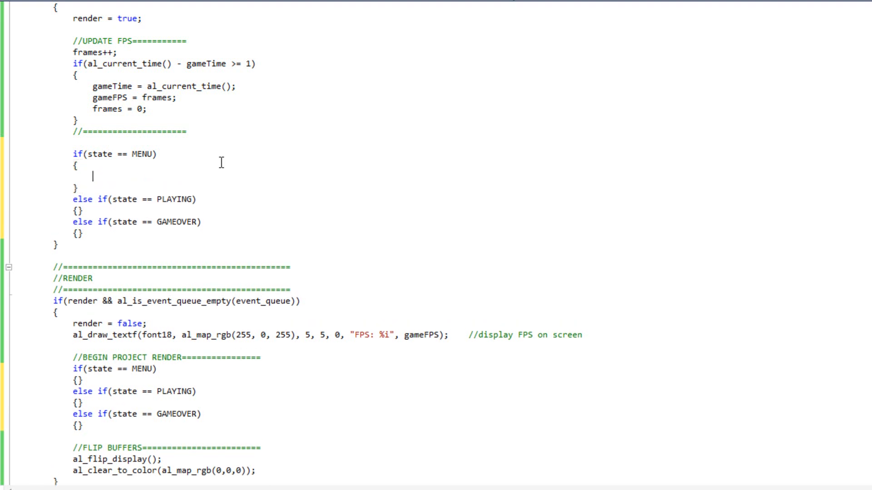
Step: In the MENU update branch, set state = PLAYING when keys[SPACE] is pressed
text(if(k)
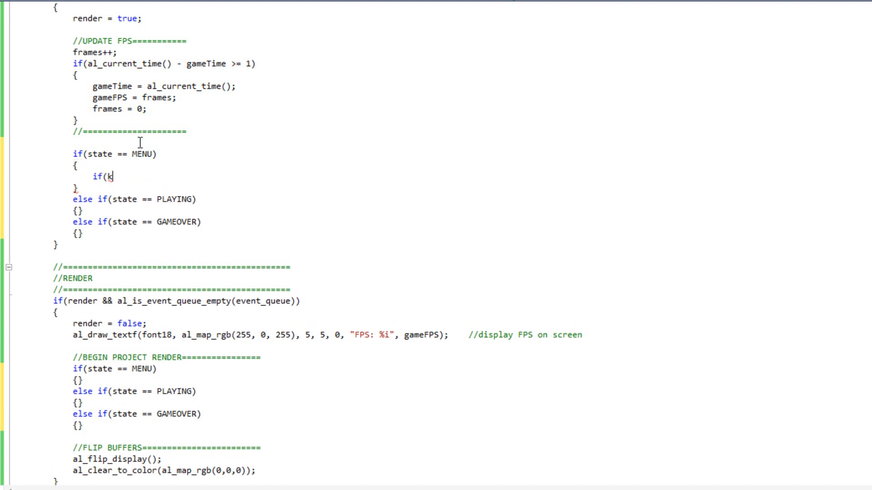
mouse_move(132, 181)
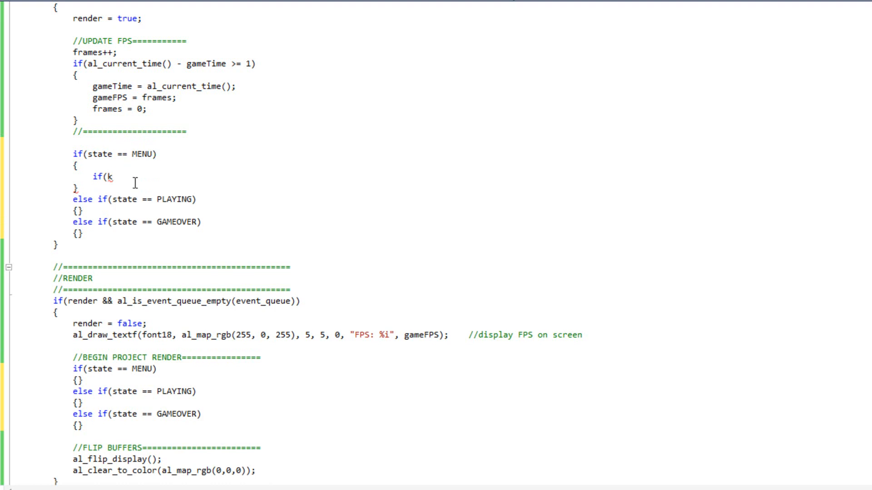
text(eys)
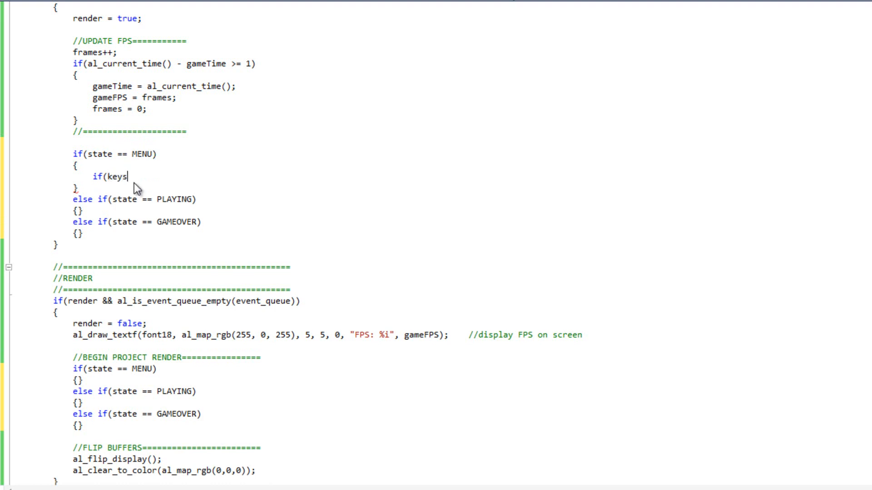
text([SPACE]))
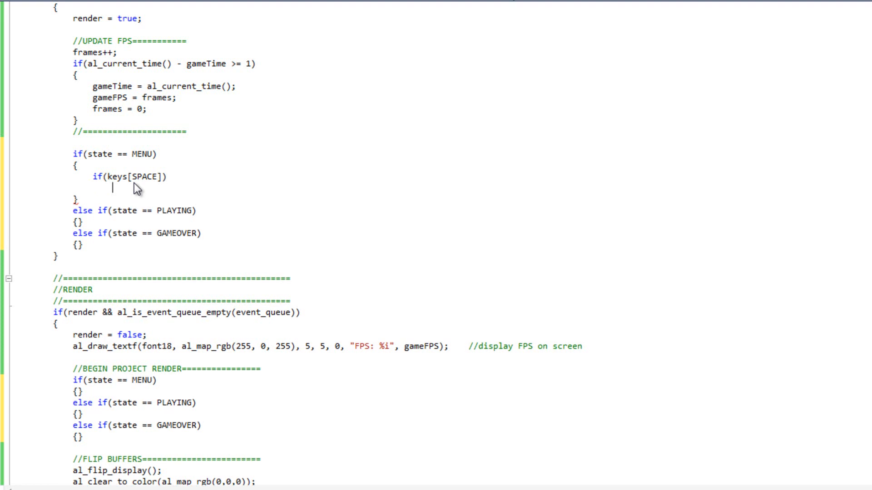
text(state = P)
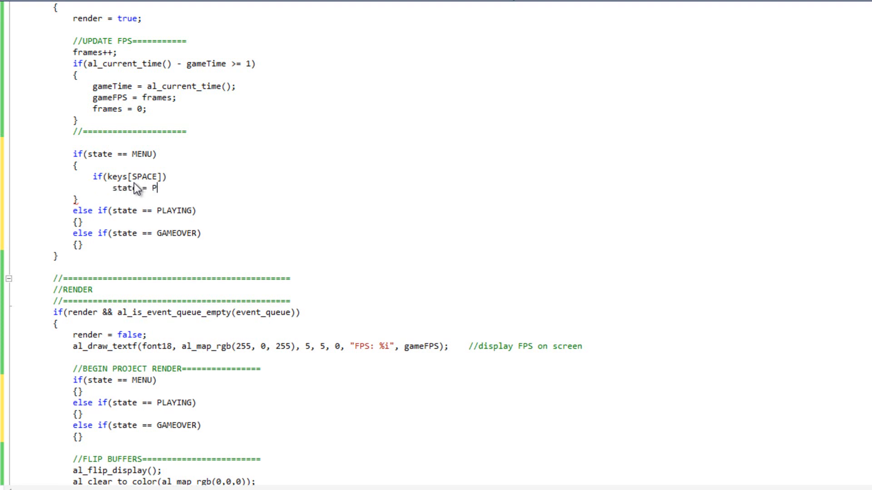
text(LAYING;)
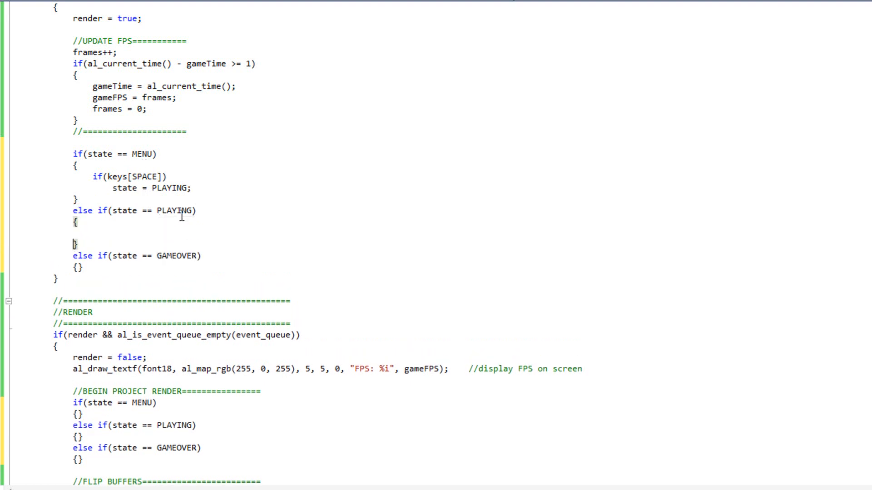
mouse_move(121, 235)
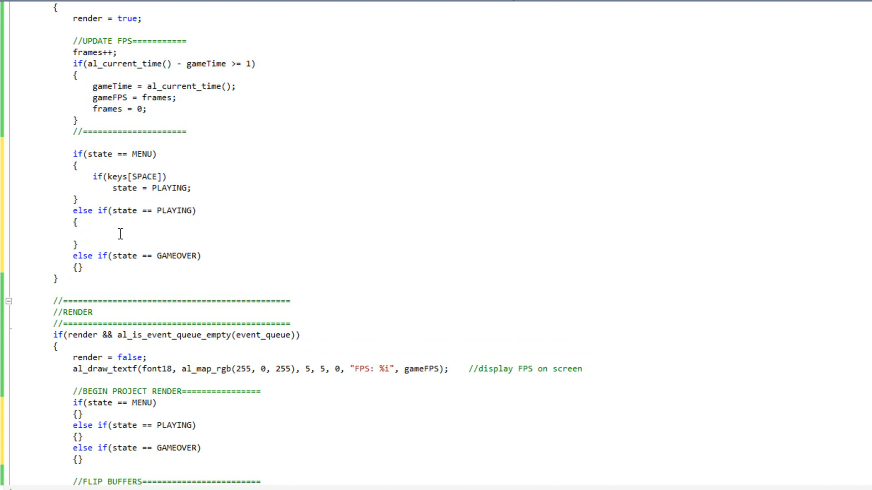
Step: In the PLAYING update branch, set state = GAMEOVER when keys[ESCAPE] is pressed
text(if(keys)
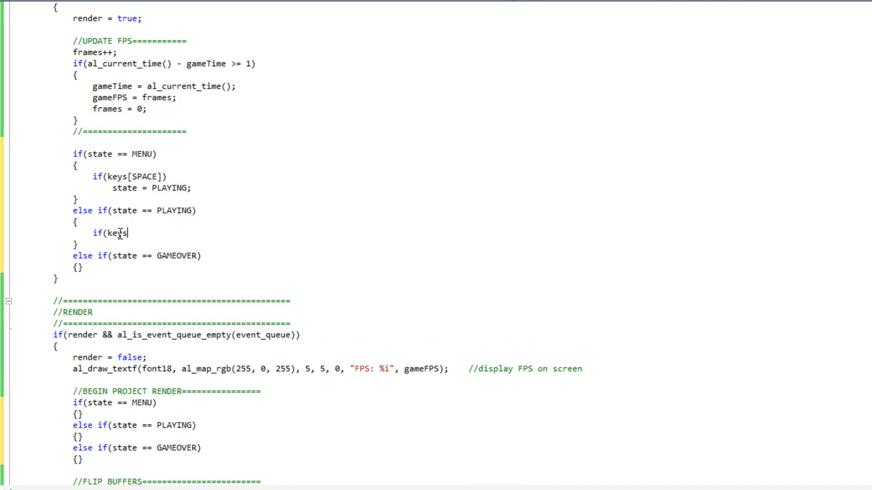
text([ESCAPE])
text(state = GAME)
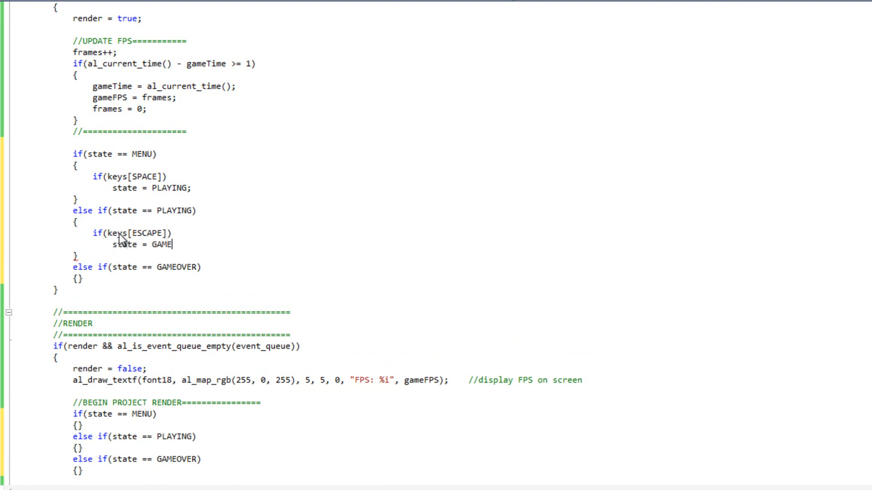
text(OVER;)
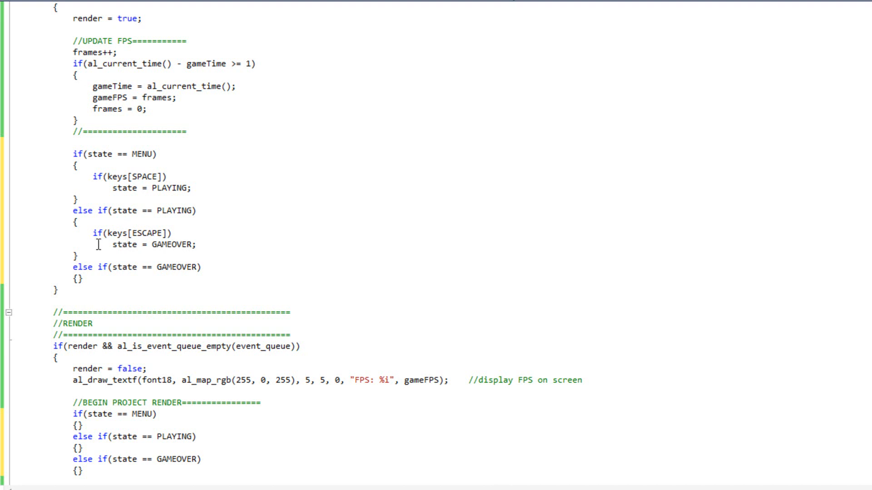
double_click(169, 245)
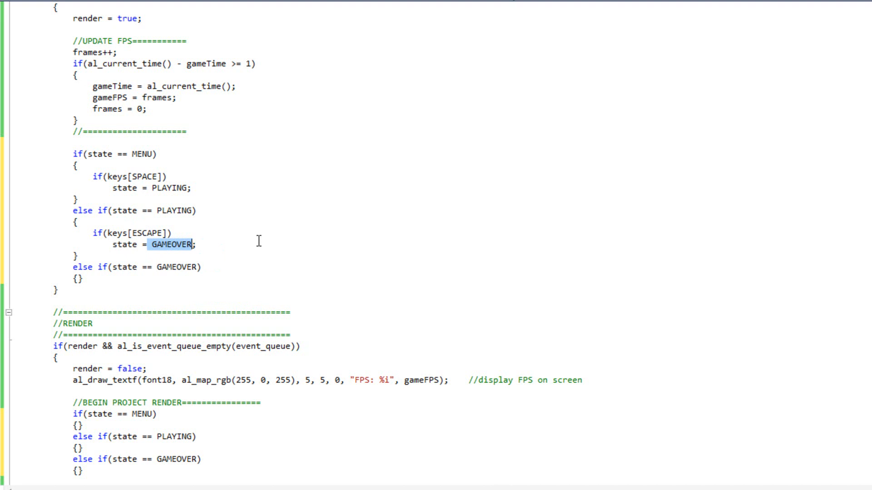
mouse_move(125, 156)
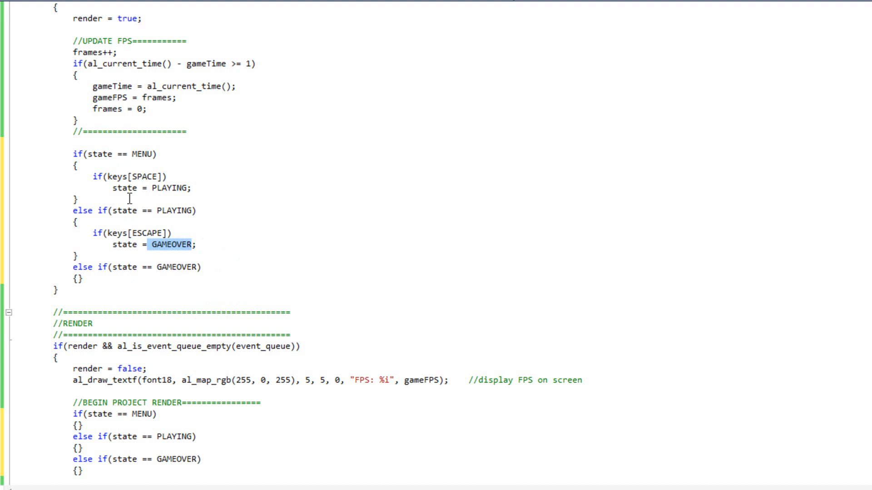
mouse_move(180, 211)
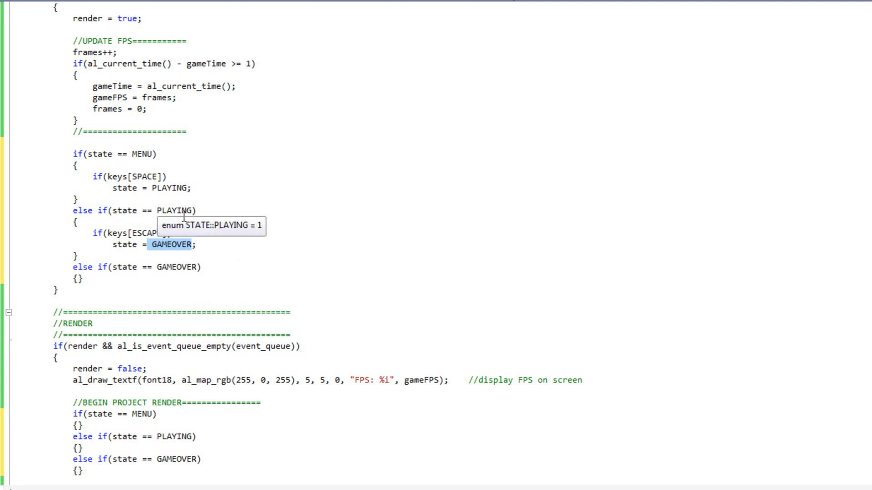
mouse_move(68, 284)
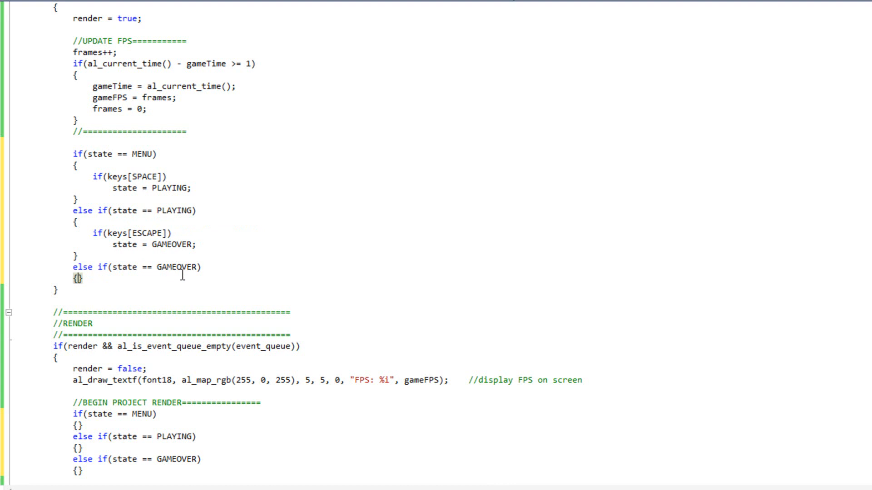
Step: In the GAMEOVER update branch, set done = true when keys[SPACE] is pressed
key(enter)
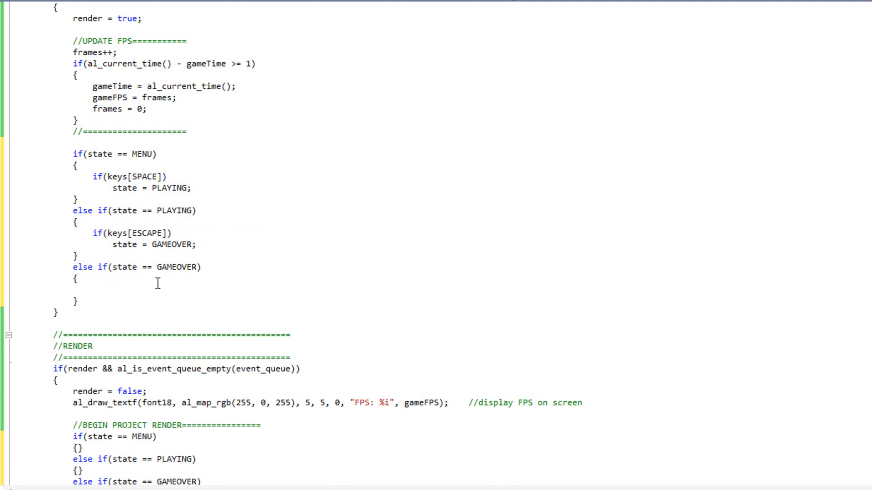
text(if)
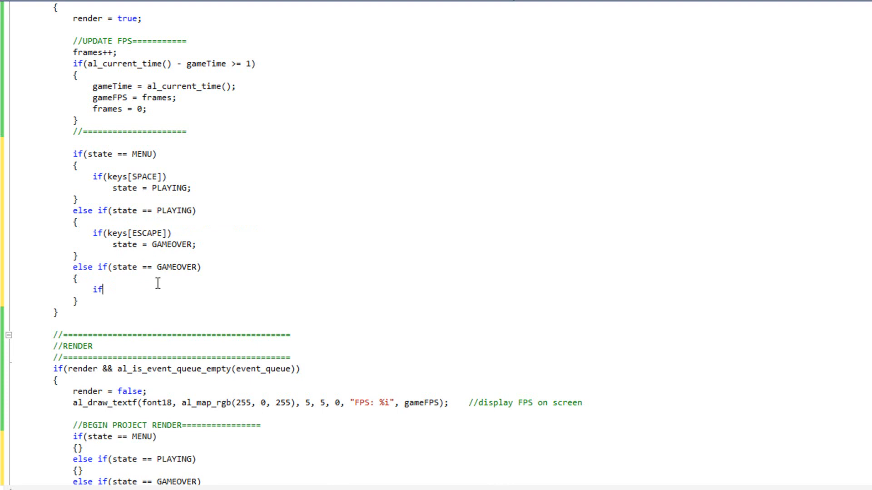
text((keys[SPA)
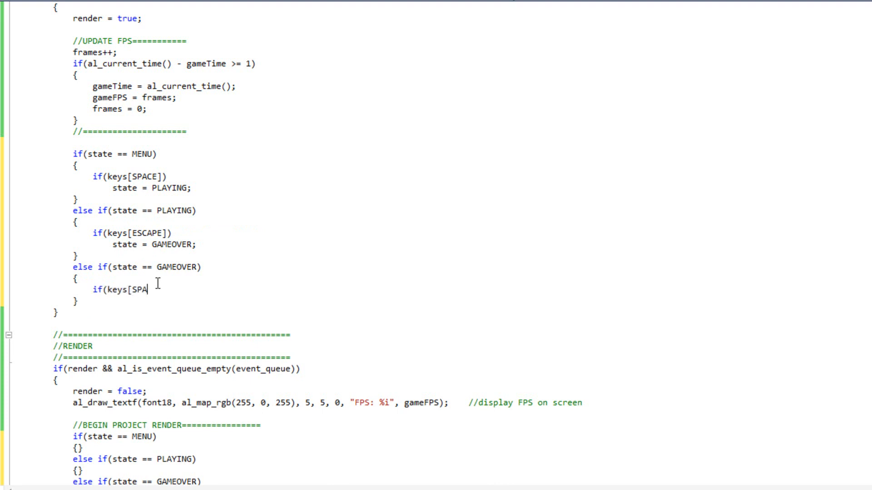
text(CE]))
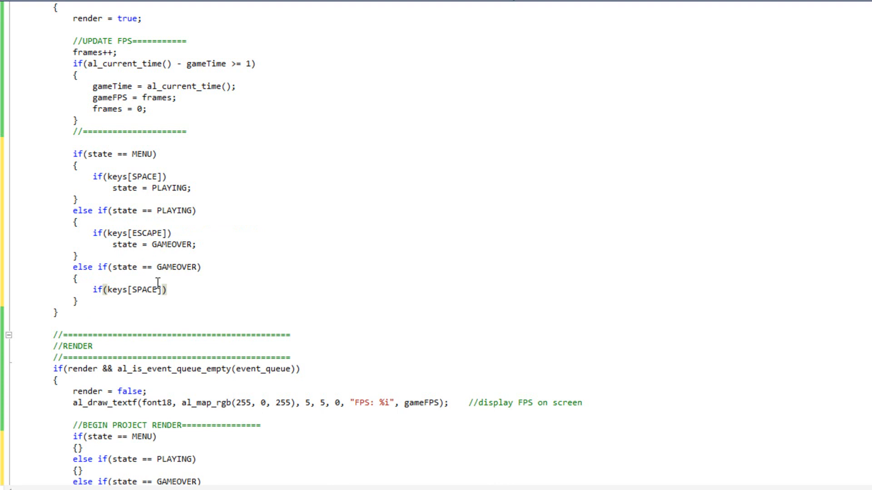
text(done = tru)
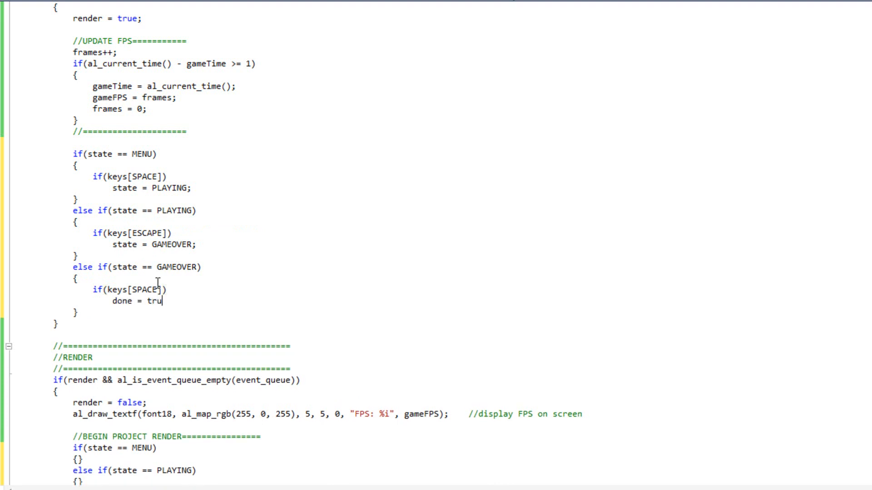
text(e;)
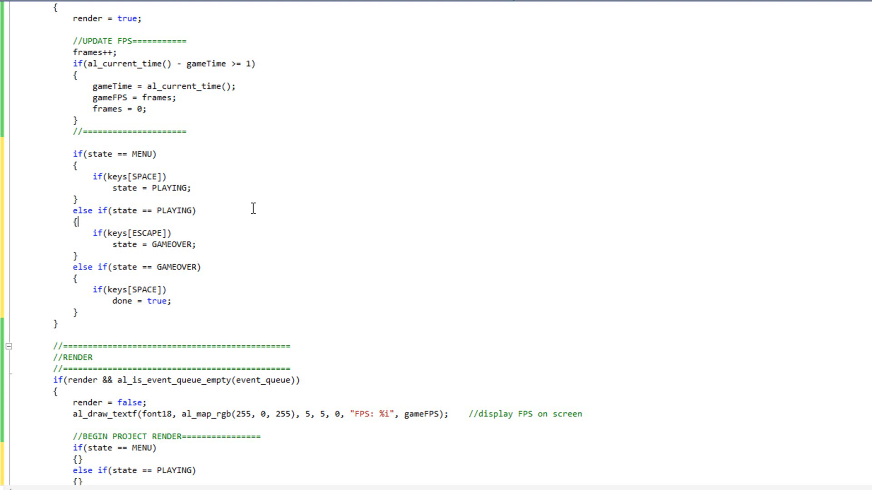
mouse_move(233, 208)
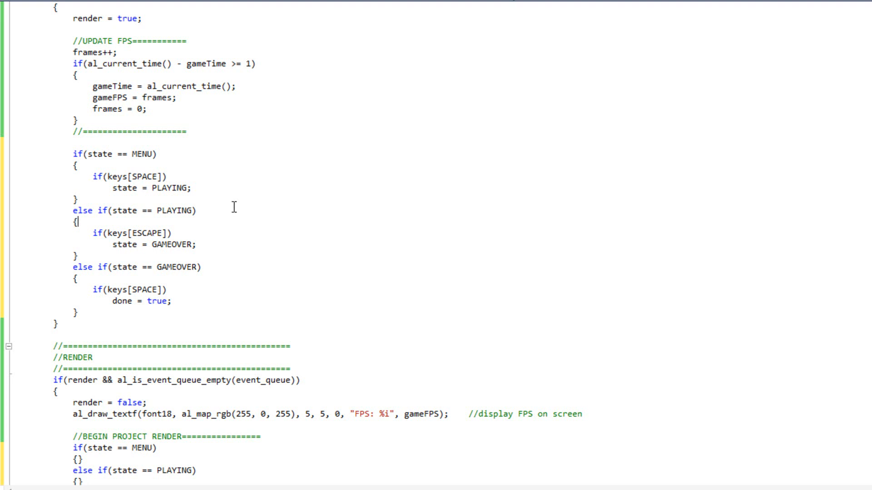
mouse_move(141, 170)
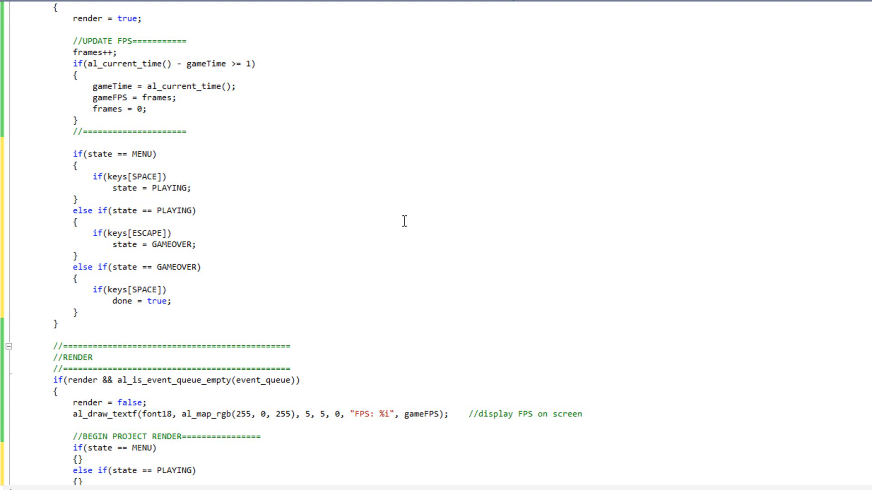
mouse_move(440, 193)
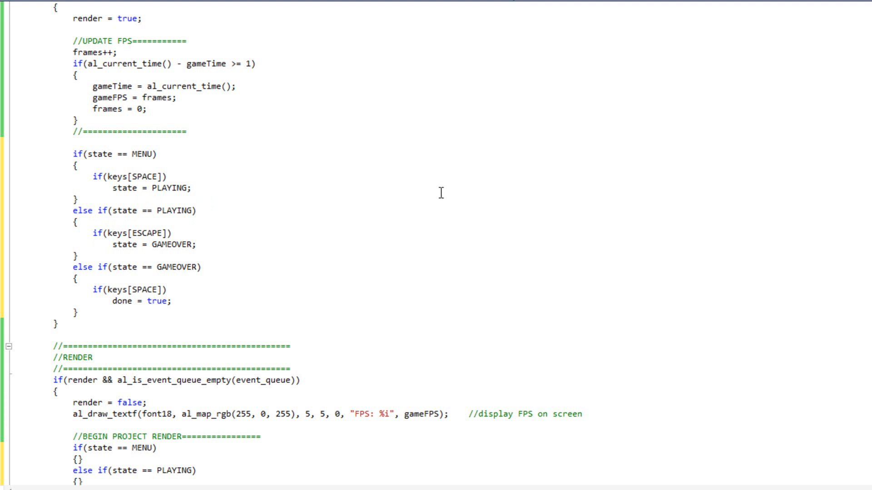
mouse_move(475, 208)
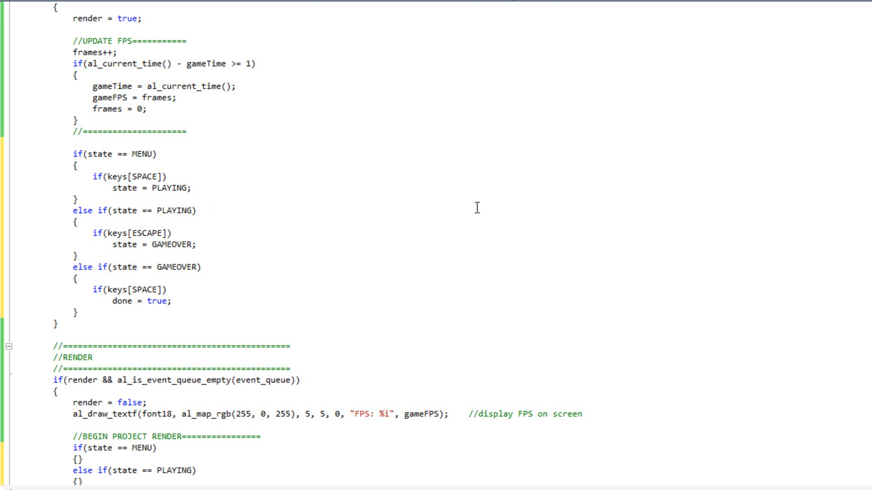
scroll(down, 3)
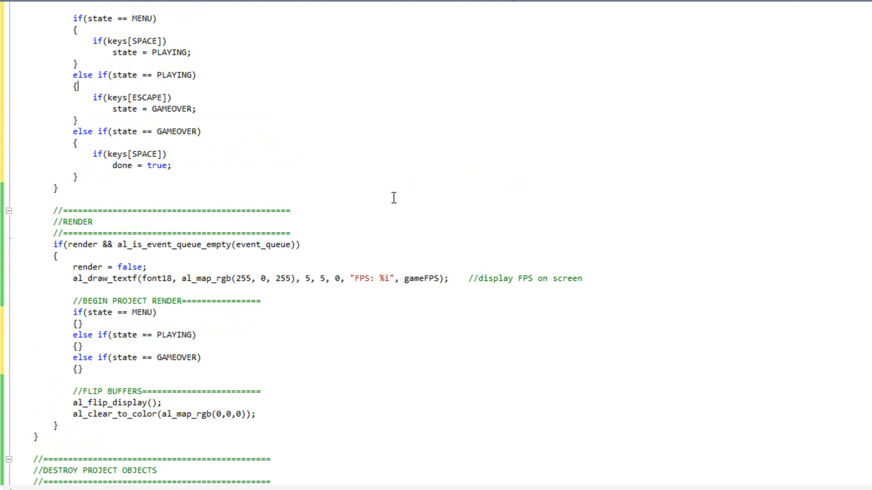
scroll(down, 3)
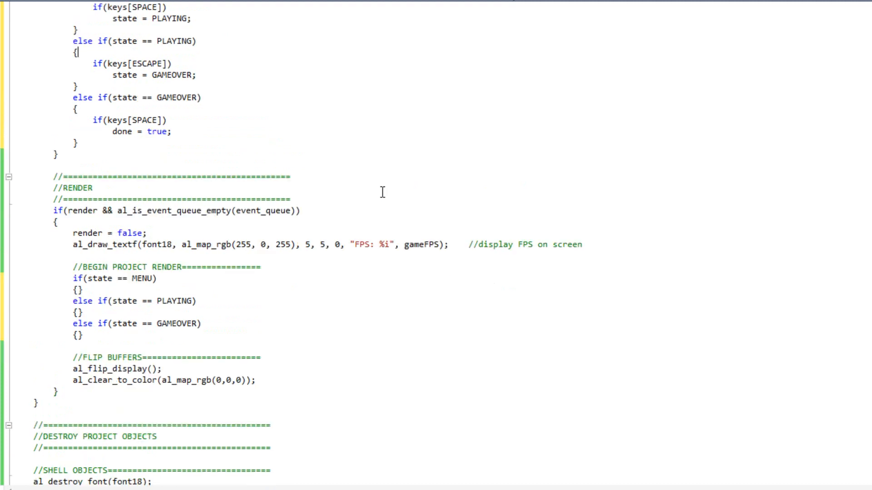
scroll(down, 3)
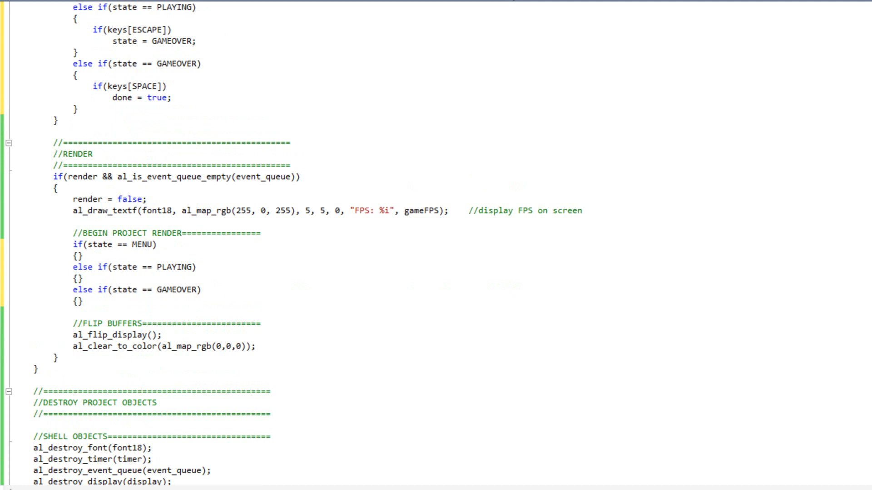
mouse_move(329, 272)
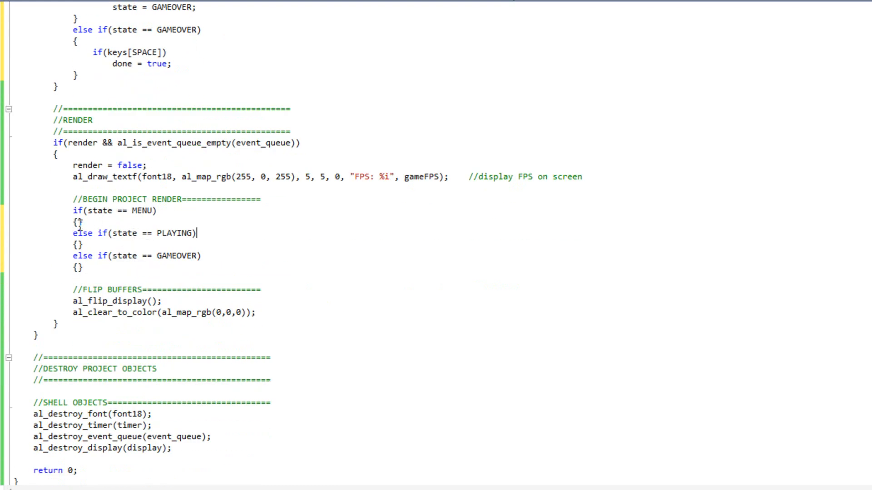
Step: Draw white "Press space to play" with font18 at WIDTH/2, HEIGHT/2, ALLEGRO_ALIGN_CENTRE in MENU render
key(Enter)
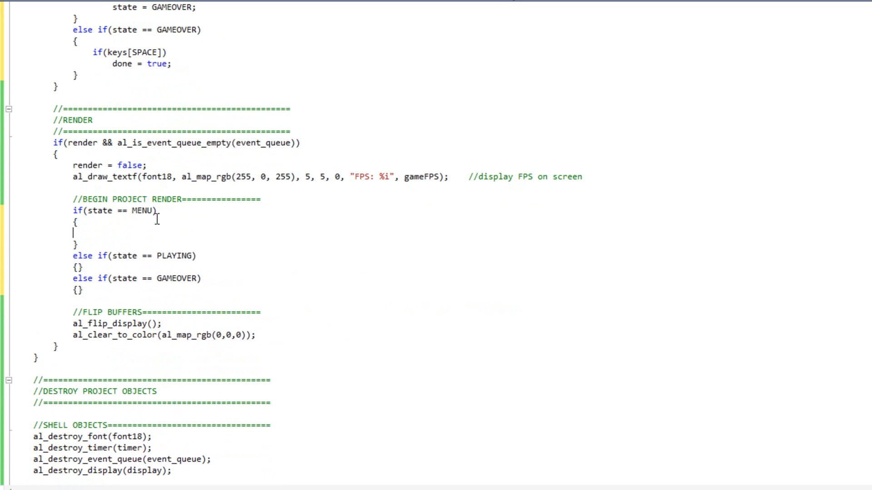
text(al)
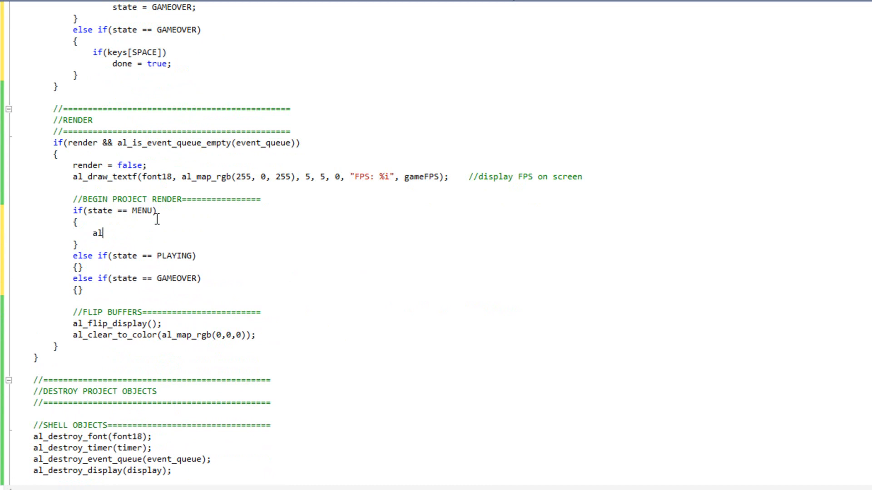
text(_draw_)
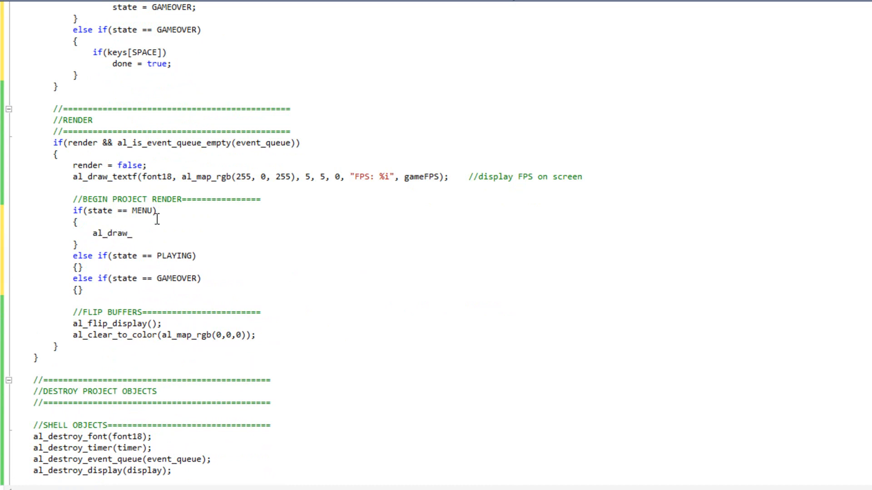
text(text(font)
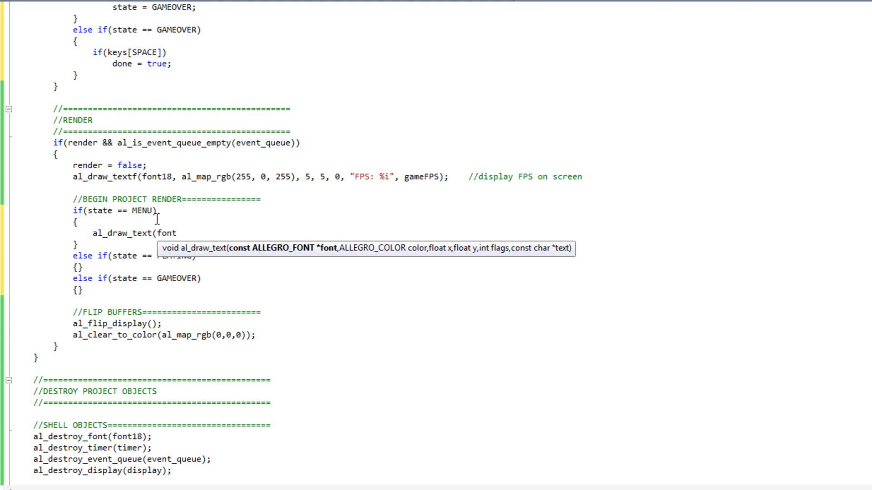
text(18,)
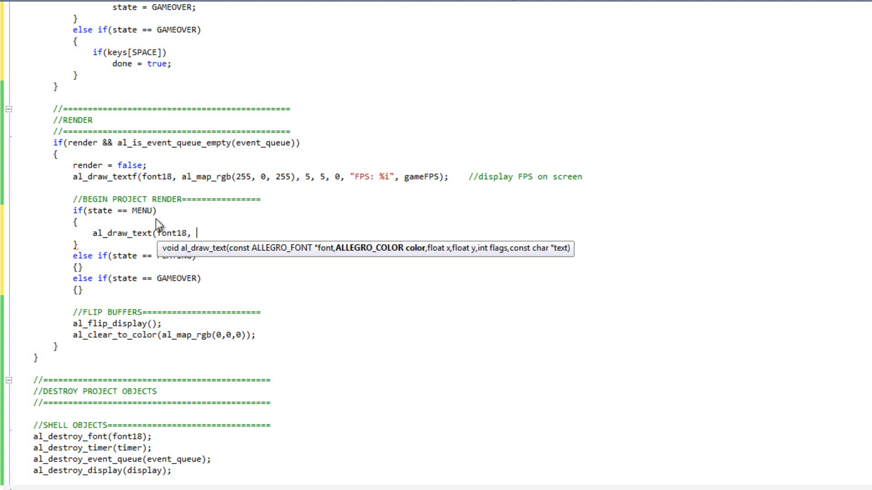
text(al_map_rgb)
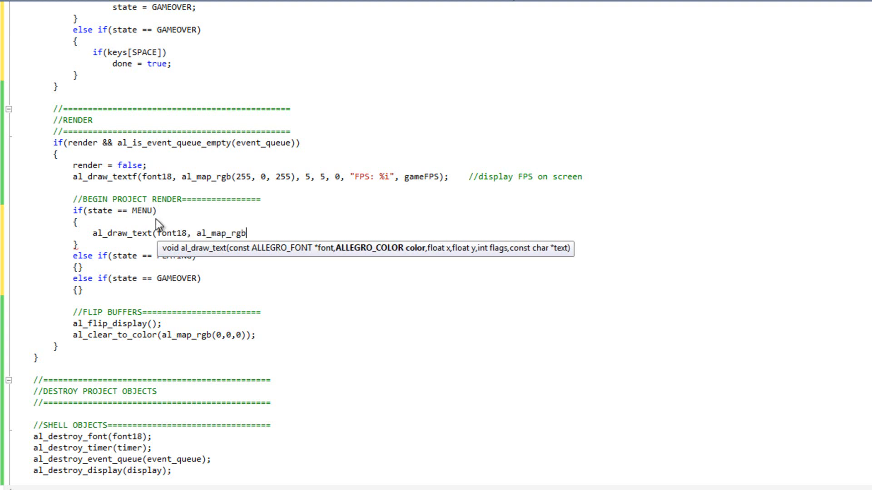
text((255, 255, 255), W)
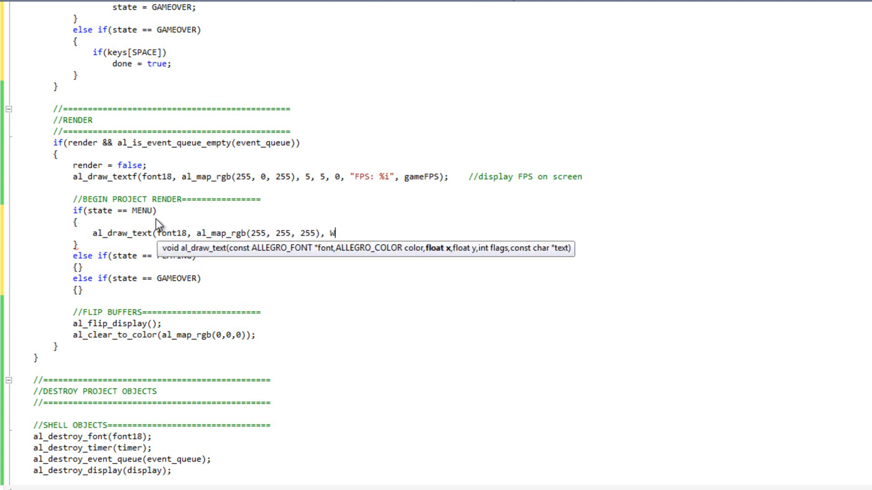
text(IDTH / 2,)
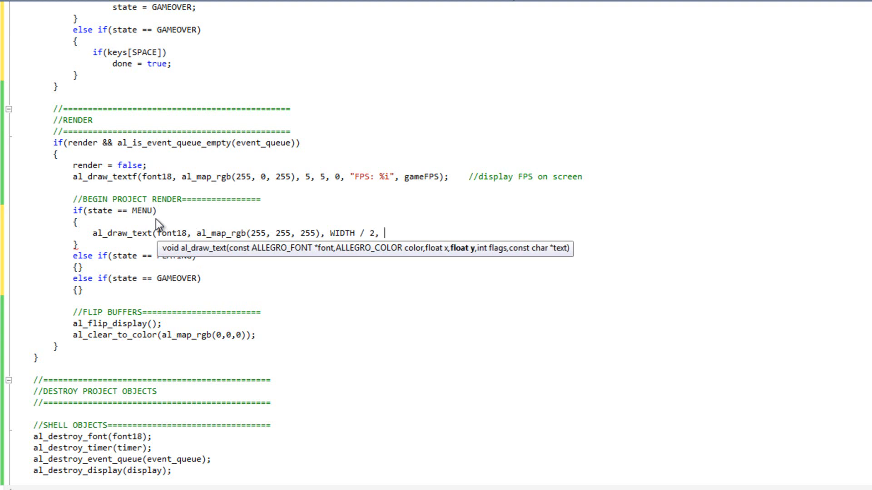
text(HEIGHT / 2, ALLE)
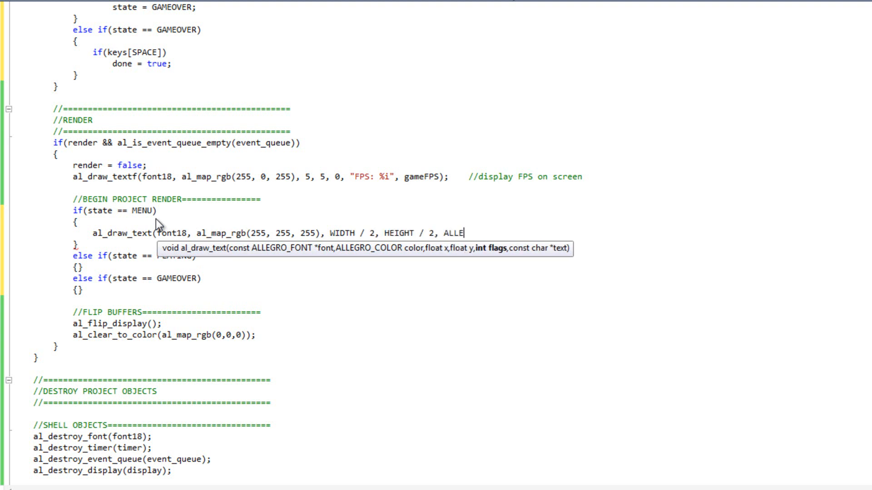
text(GRO_ALIGN_C)
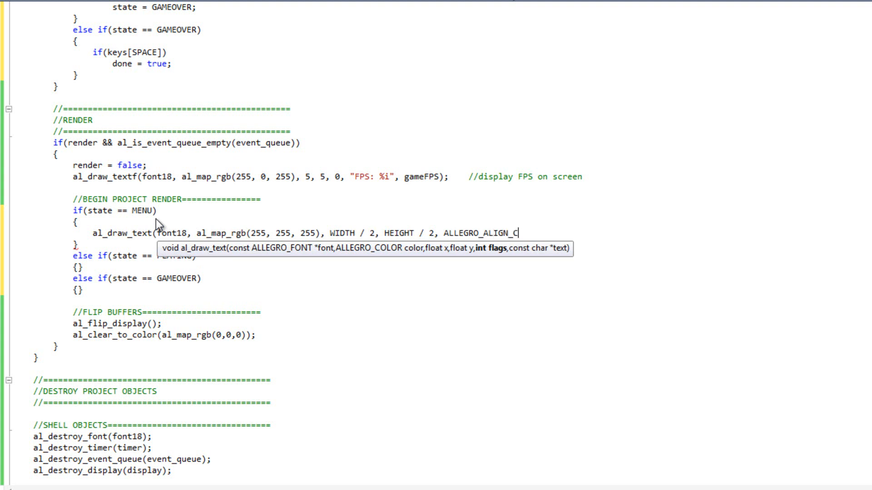
text(ENTRE,)
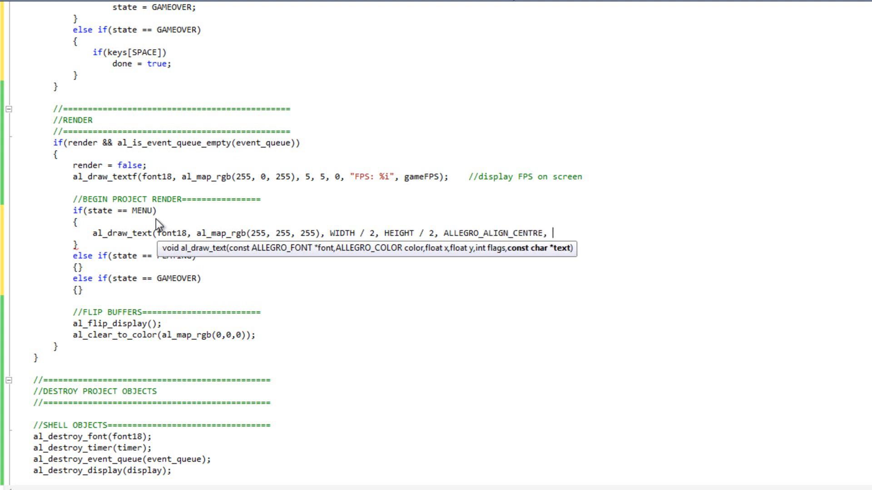
text("Press space to)
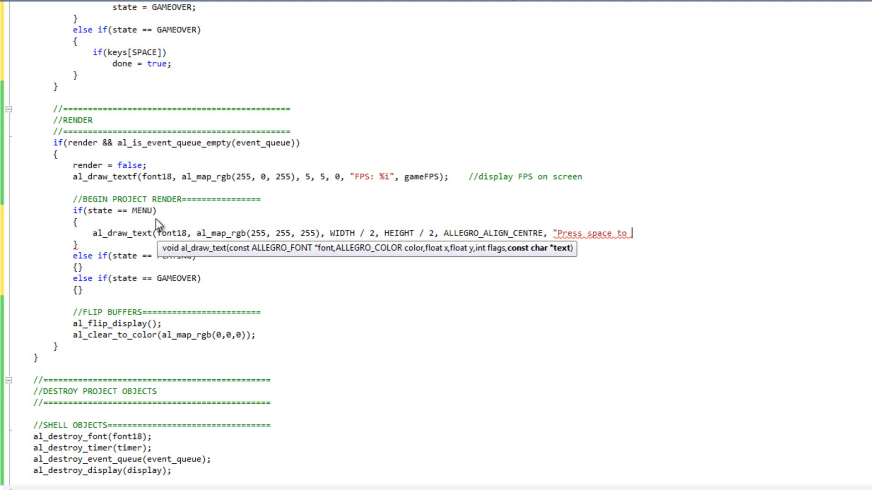
text(play");)
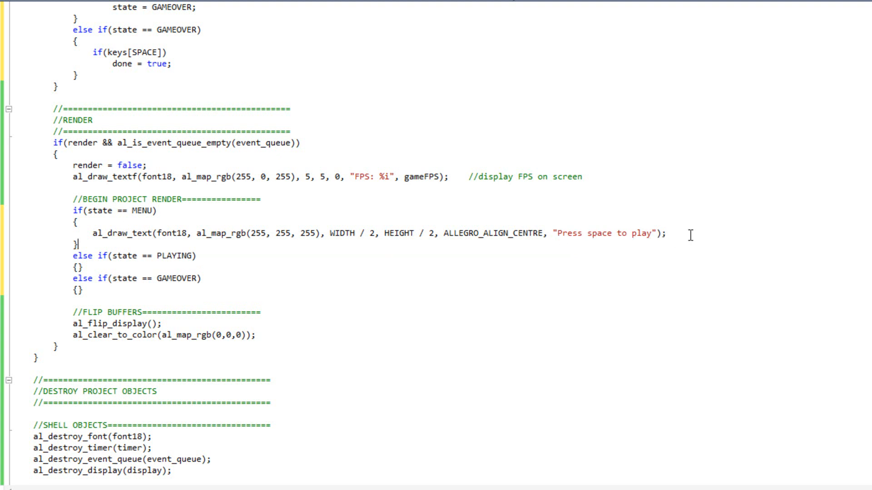
triple_click(294, 233)
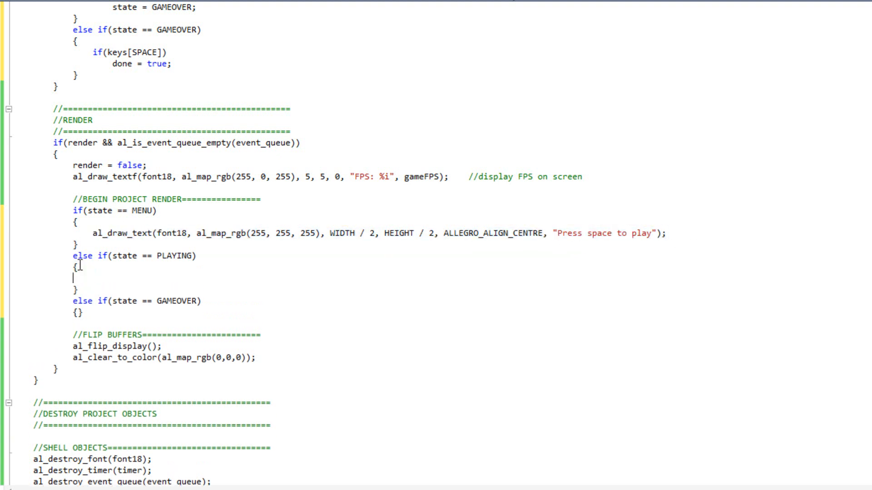
Step: Paste the draw line into PLAYING and GAMEOVER render branches, changing PLAYING to "Press escape to end"
text(al_draw_text(font18, al_map_rgb(255, 255, 255), WIDTH / 2, HEIGHT / 2, ALLEGRO_ALIGN_CENTRE, "Press space to play");)
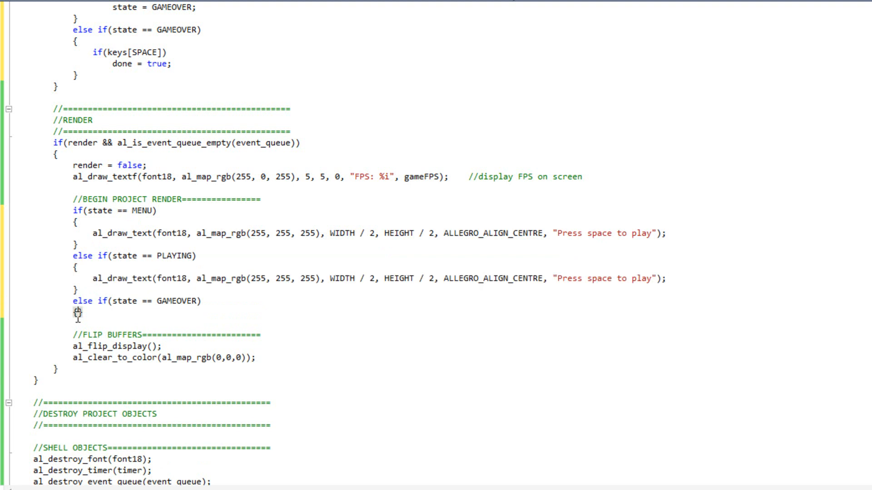
text(al_draw_text(font18, al_map_rgb(255, 255, 255), WIDTH / 2, HEIGHT / 2, ALLEGRO_ALIGN_CENTRE, "Press space to play");)
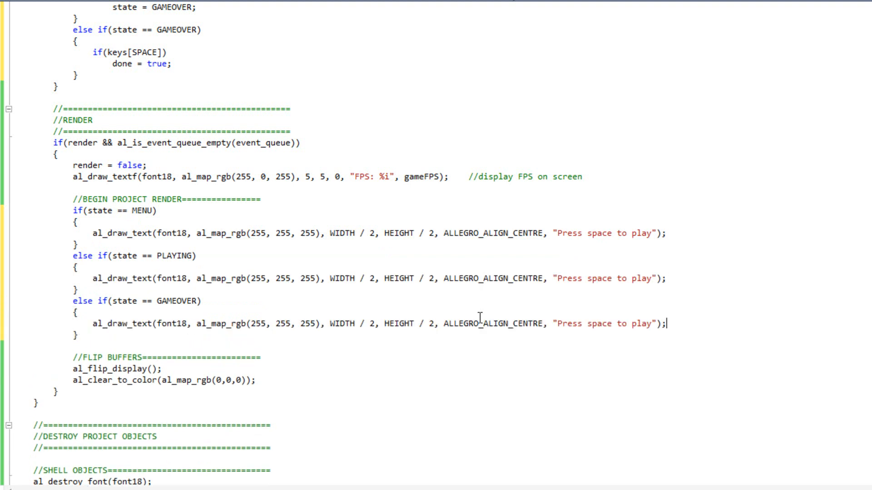
double_click(598, 279)
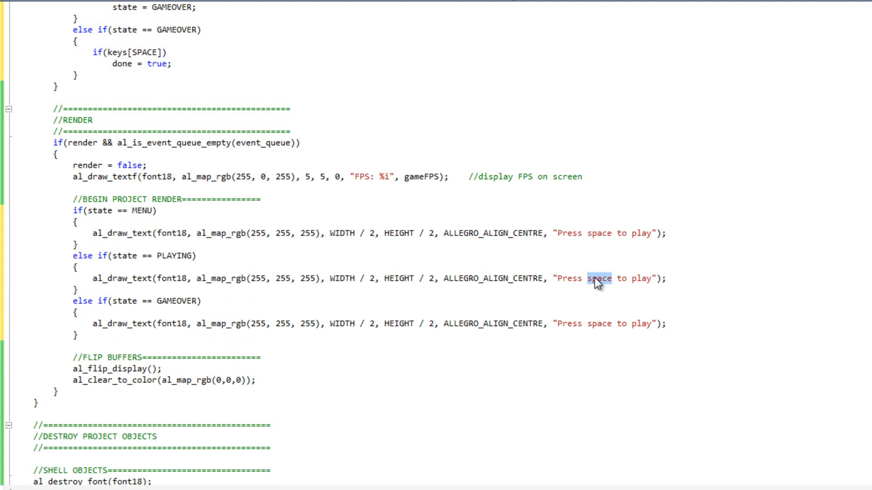
drag(587, 278, 651, 278)
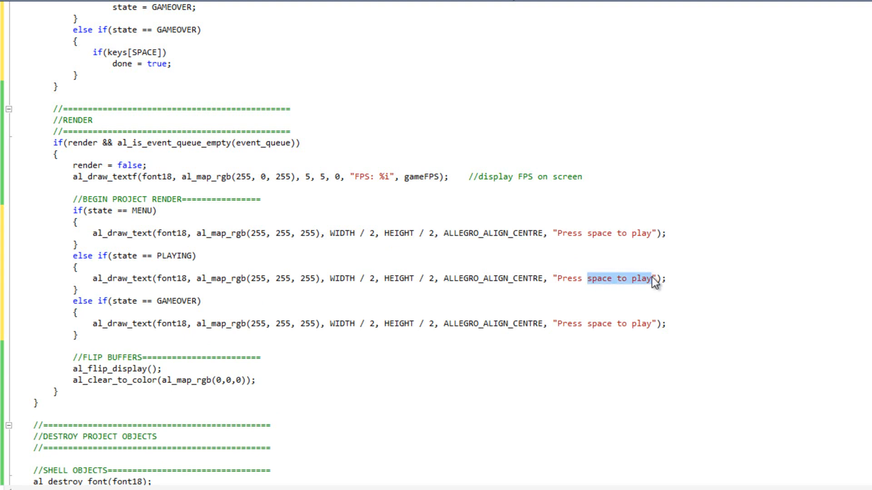
text(escape to end)
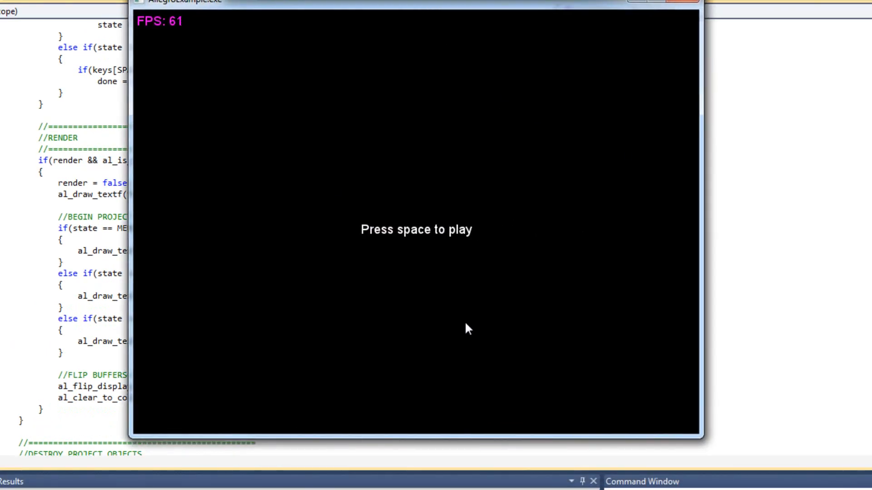
mouse_move(366, 238)
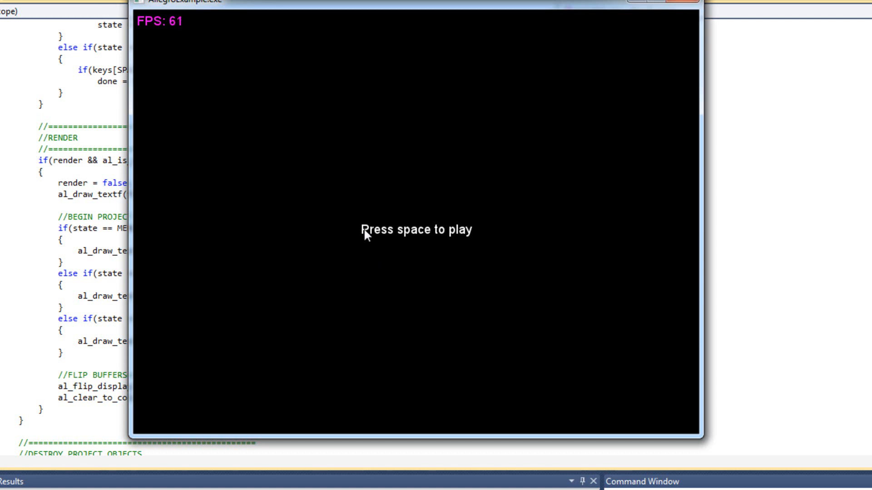
mouse_move(478, 251)
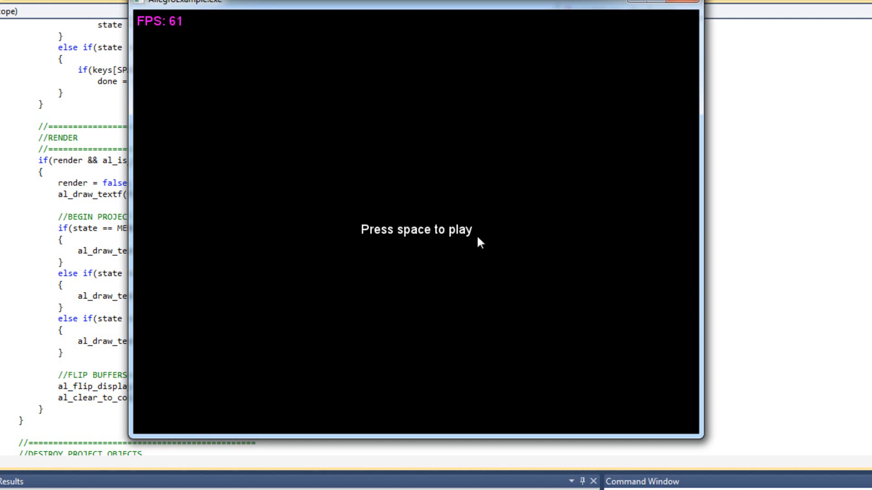
mouse_move(613, 274)
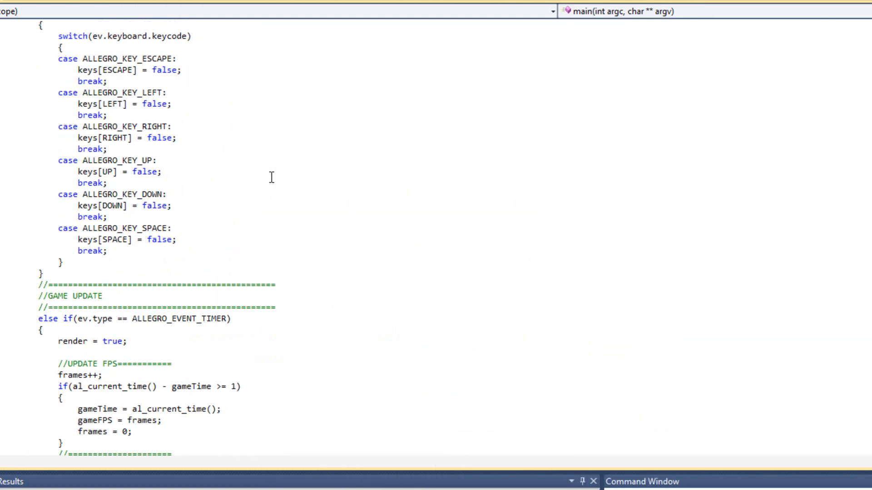
scroll(down, 3)
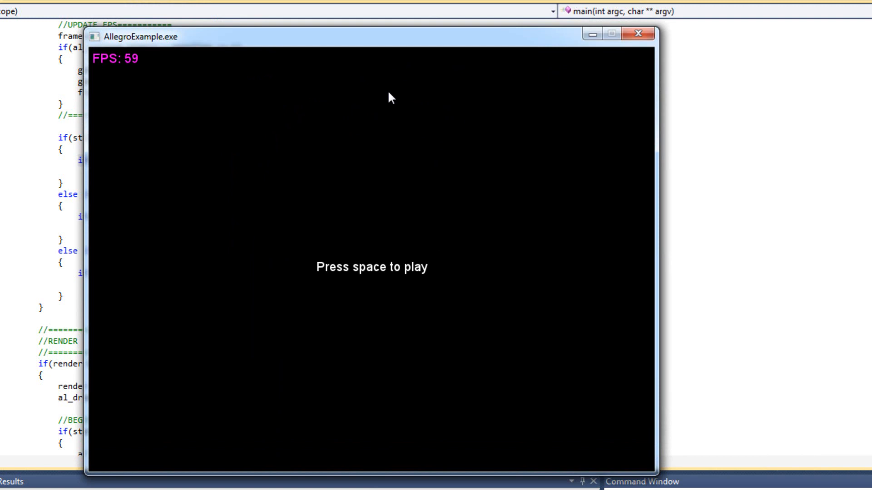
mouse_move(418, 53)
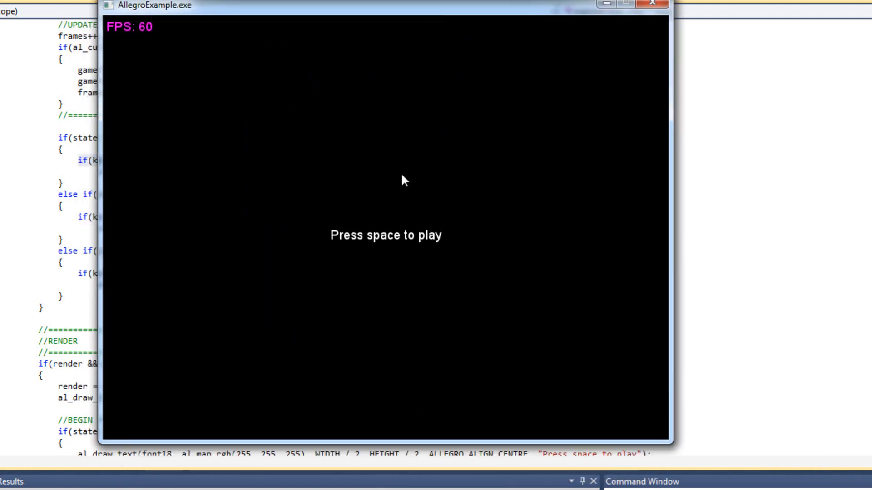
Step: Press Space in the running game window to advance past the menu screen
key(space)
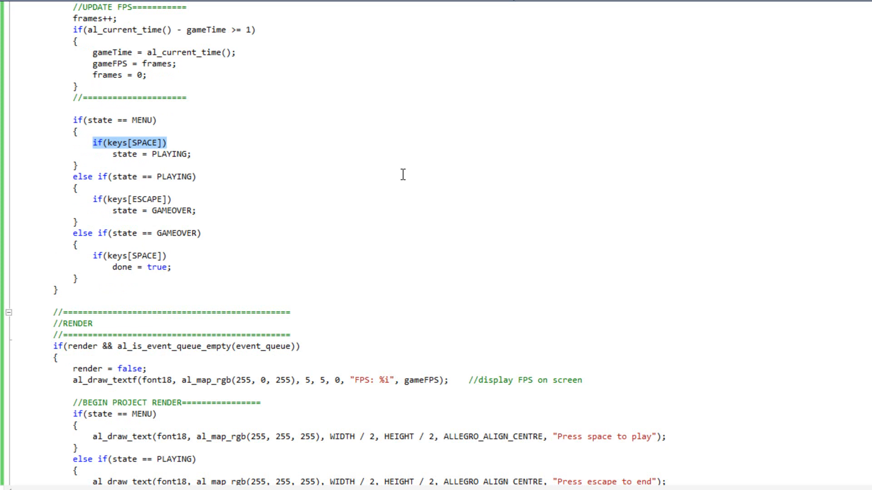
click(167, 143)
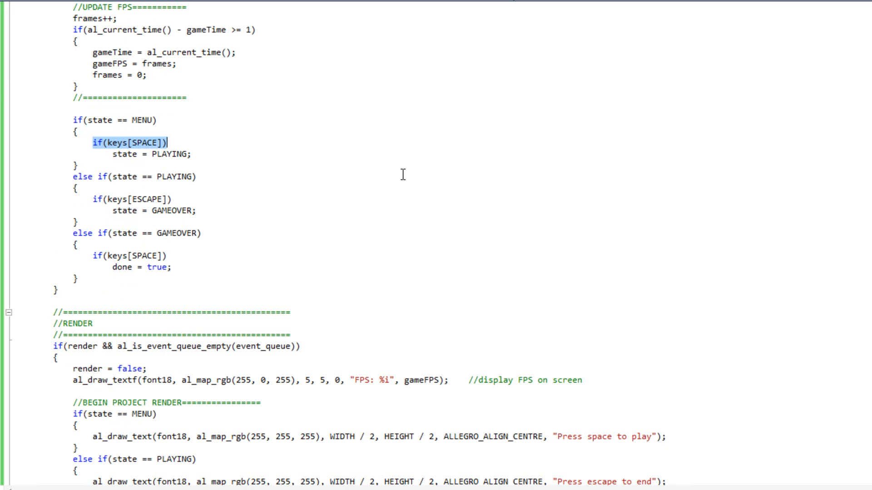